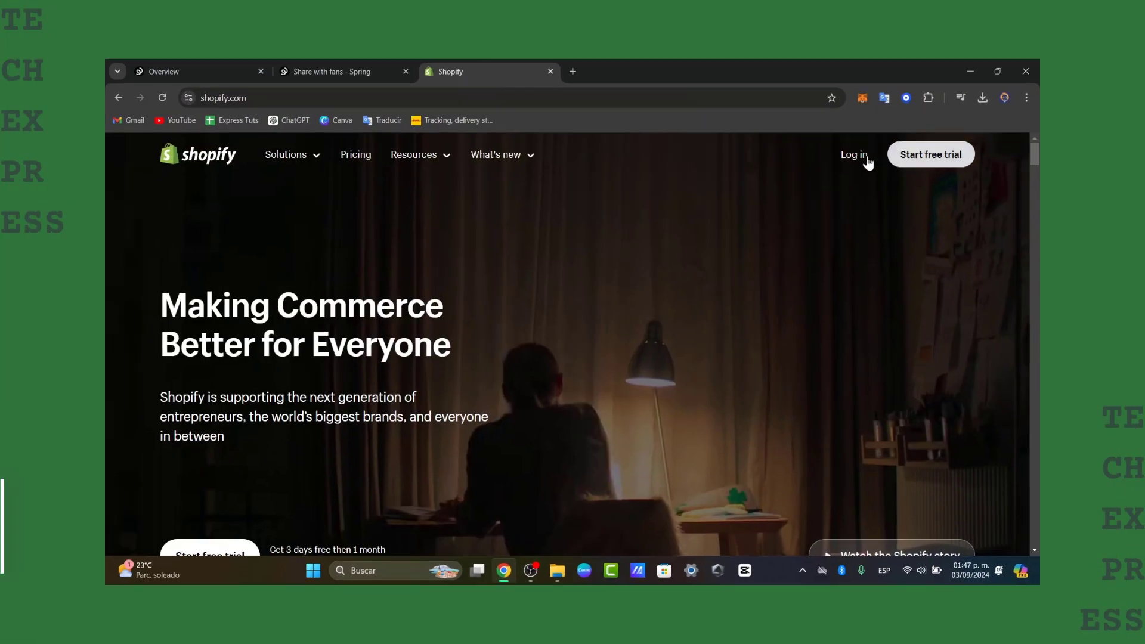
Log in on shopify.com to reach the store admin and its live storefront.
click(853, 154)
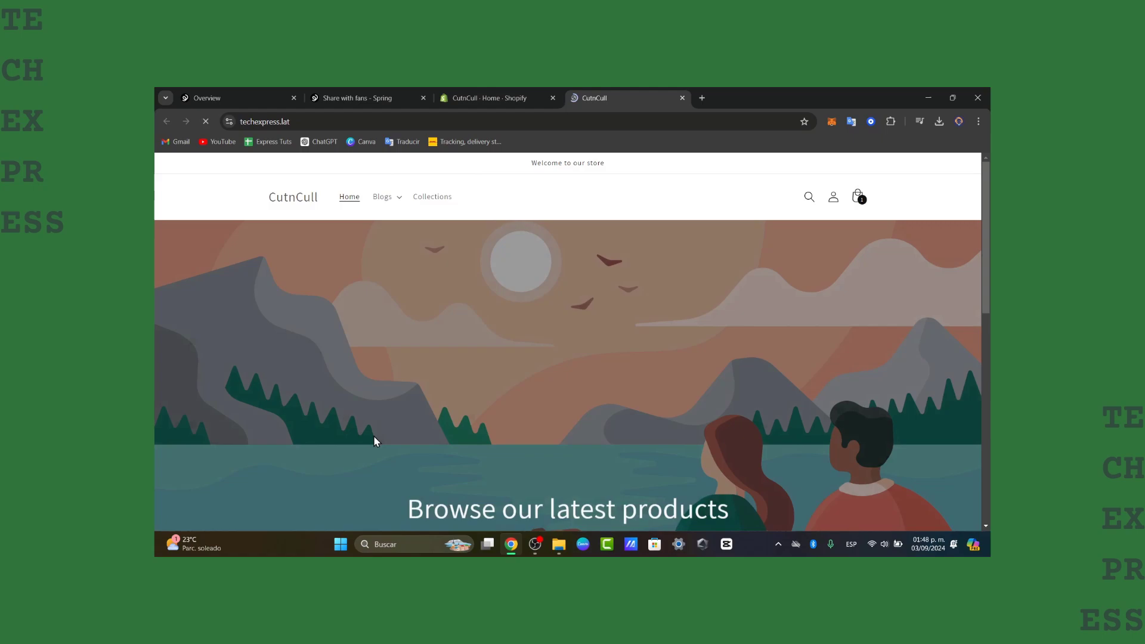
Browse the New product page, then the Pre-Order Unisex Stonewash Tank Top page.
scroll(down, 3)
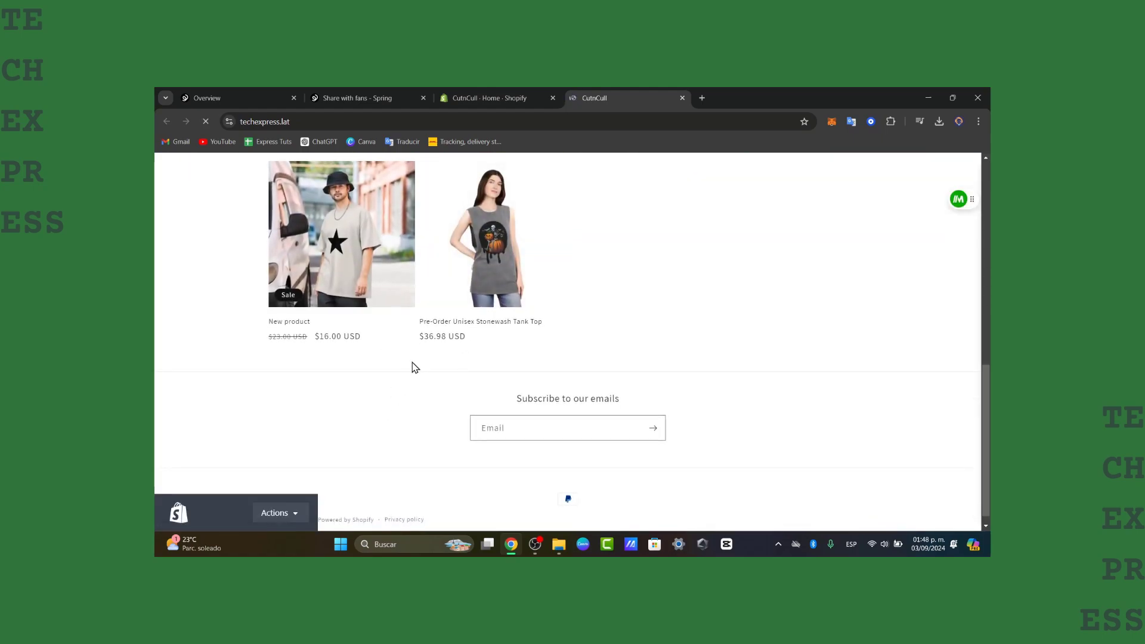
click(340, 234)
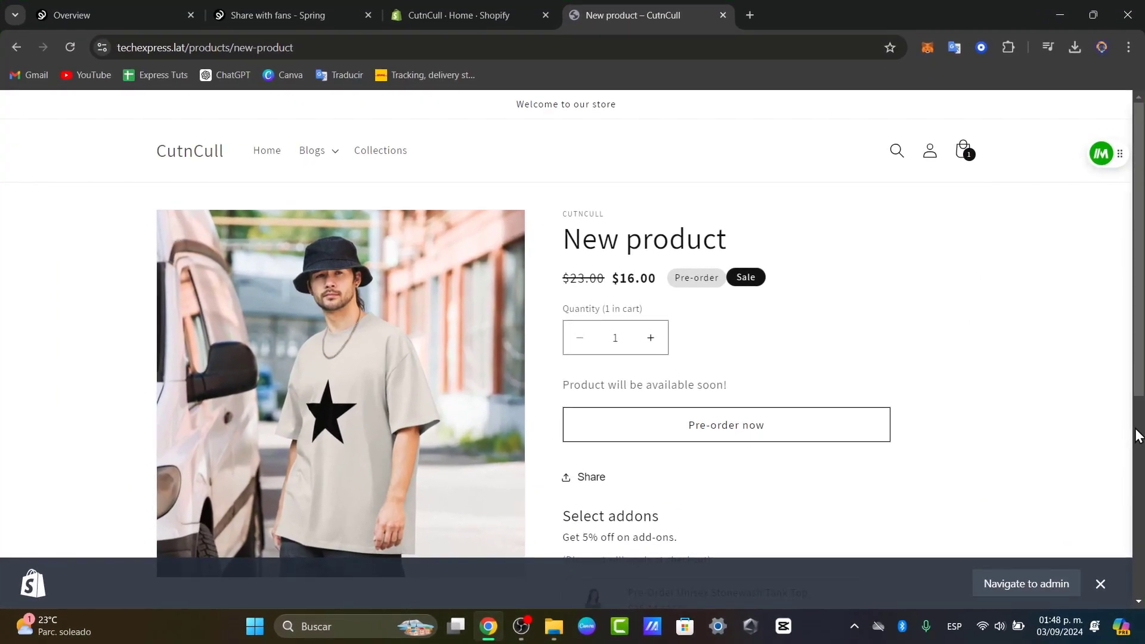
scroll(down, 3)
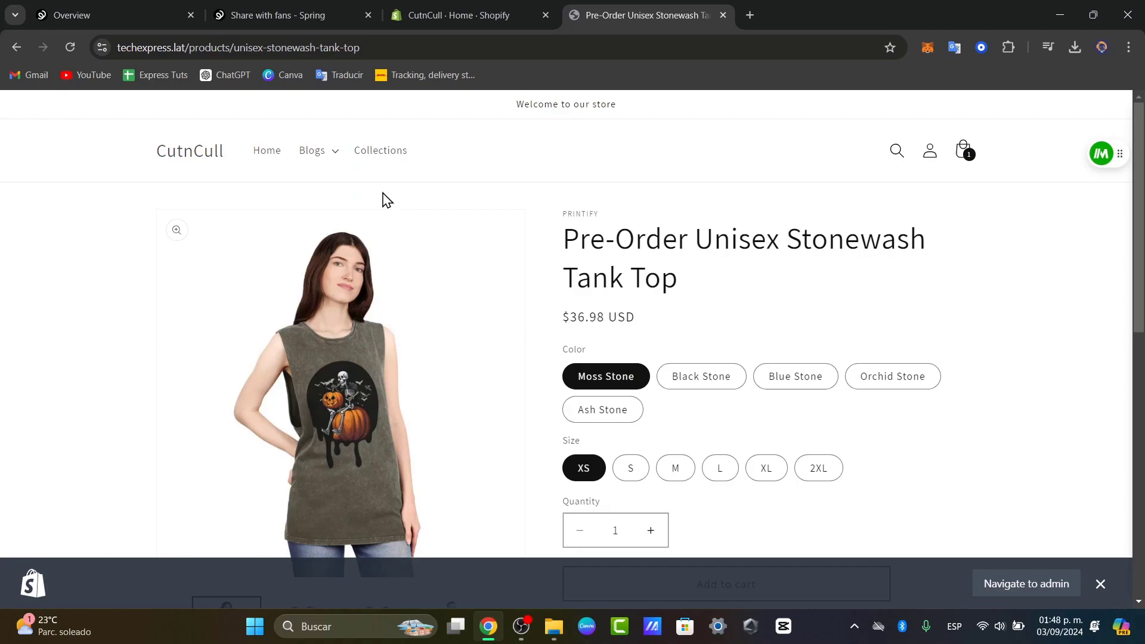
mouse_move(514, 327)
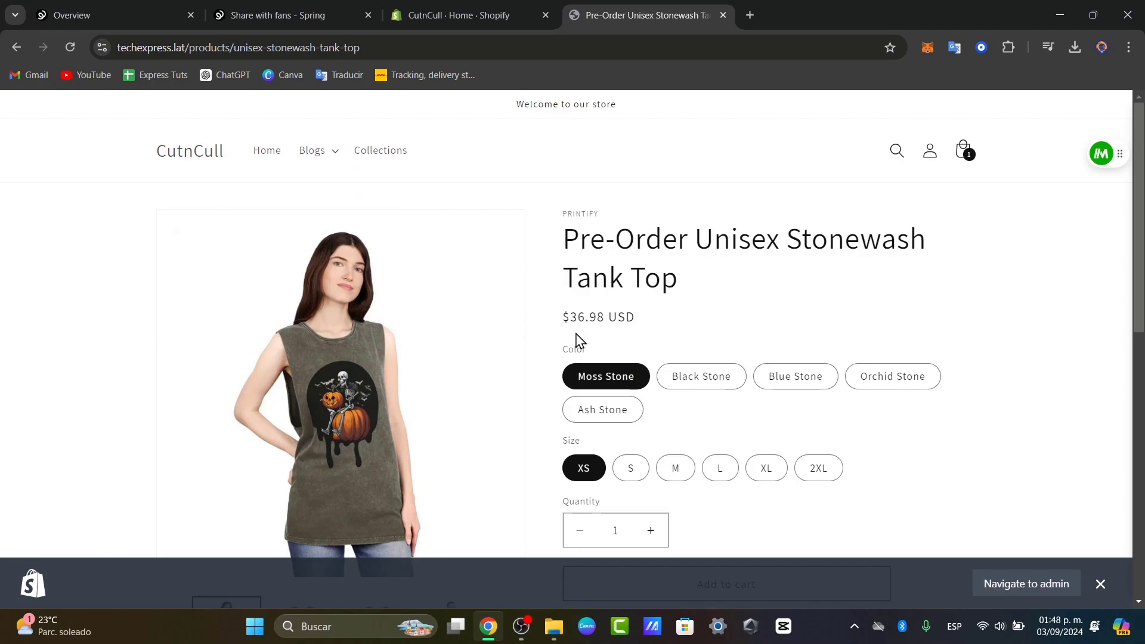
click(1100, 583)
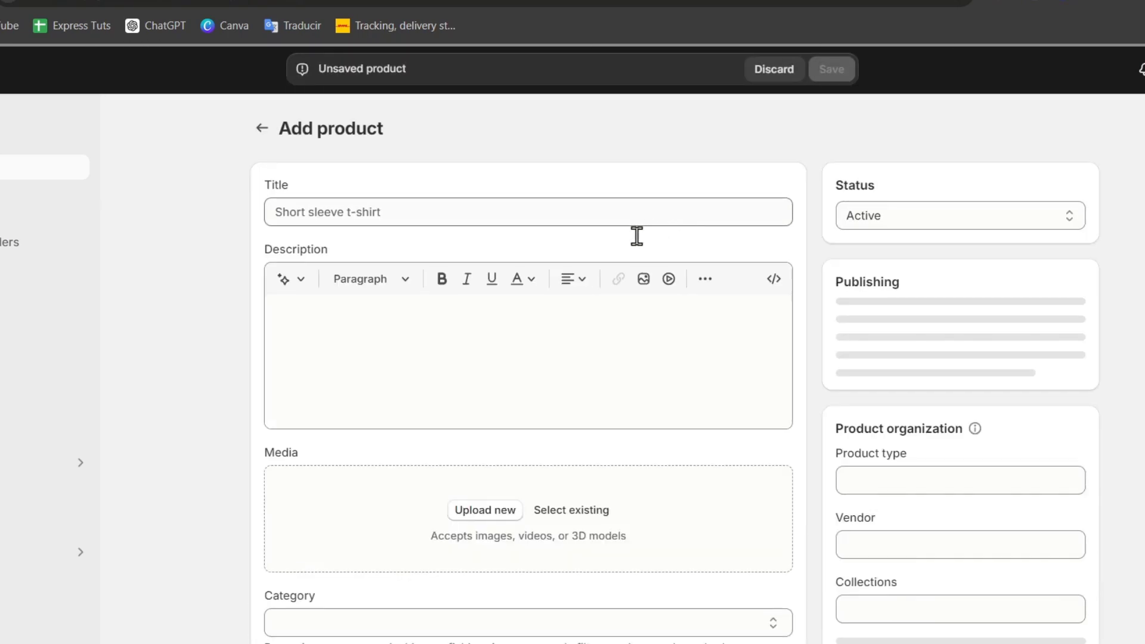
In the Add product Media area, browse the store's existing media files, then leave the picker.
scroll(down, 3)
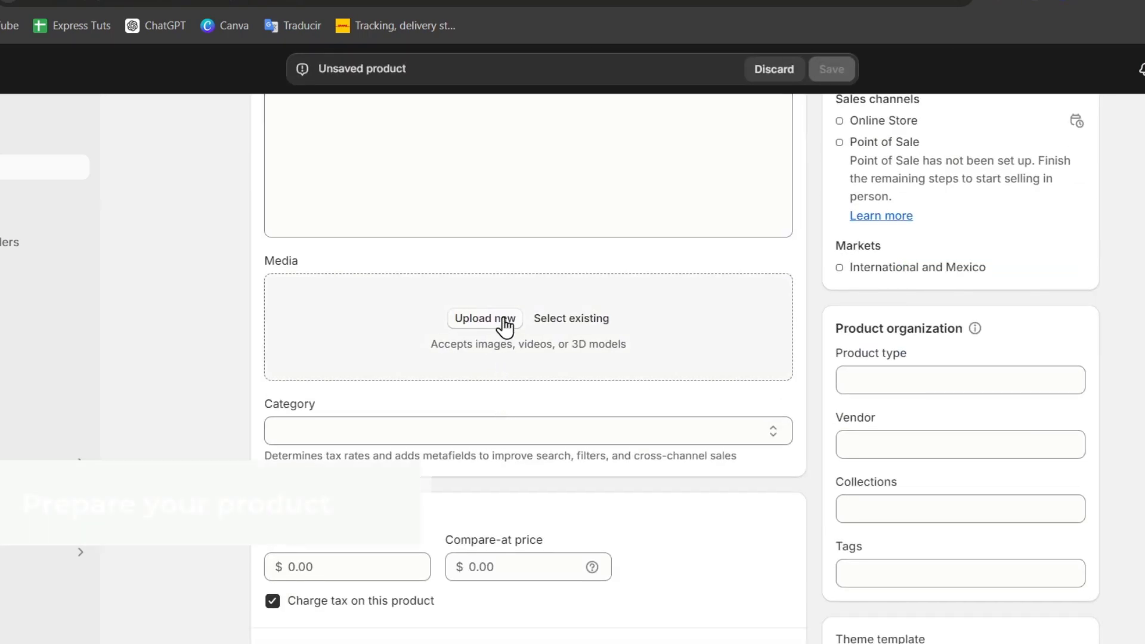
click(571, 317)
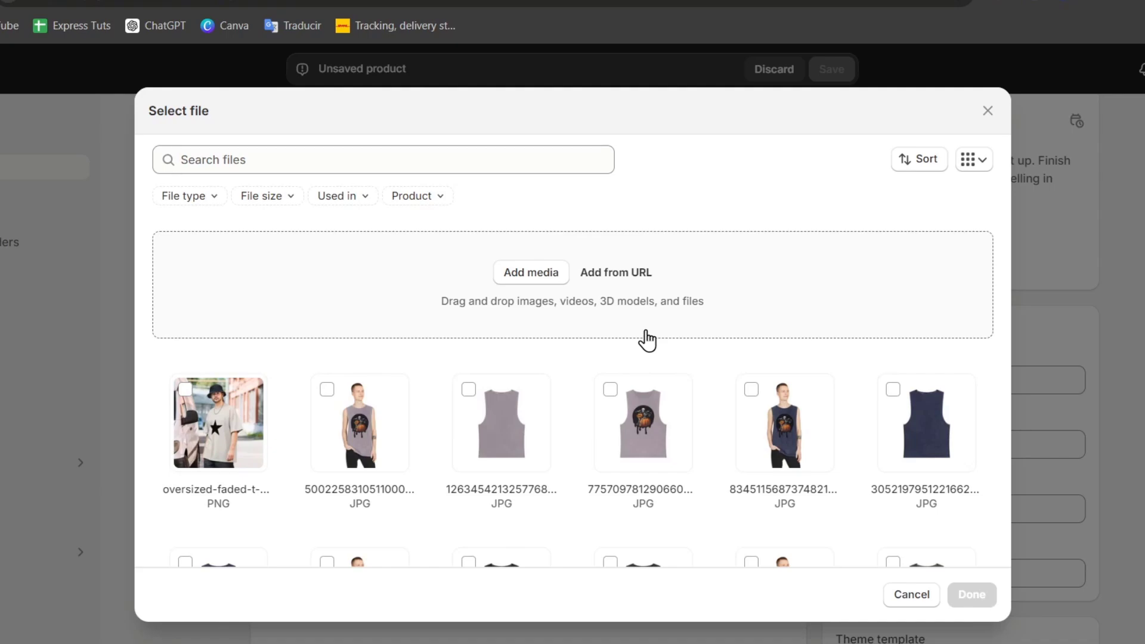
mouse_move(675, 341)
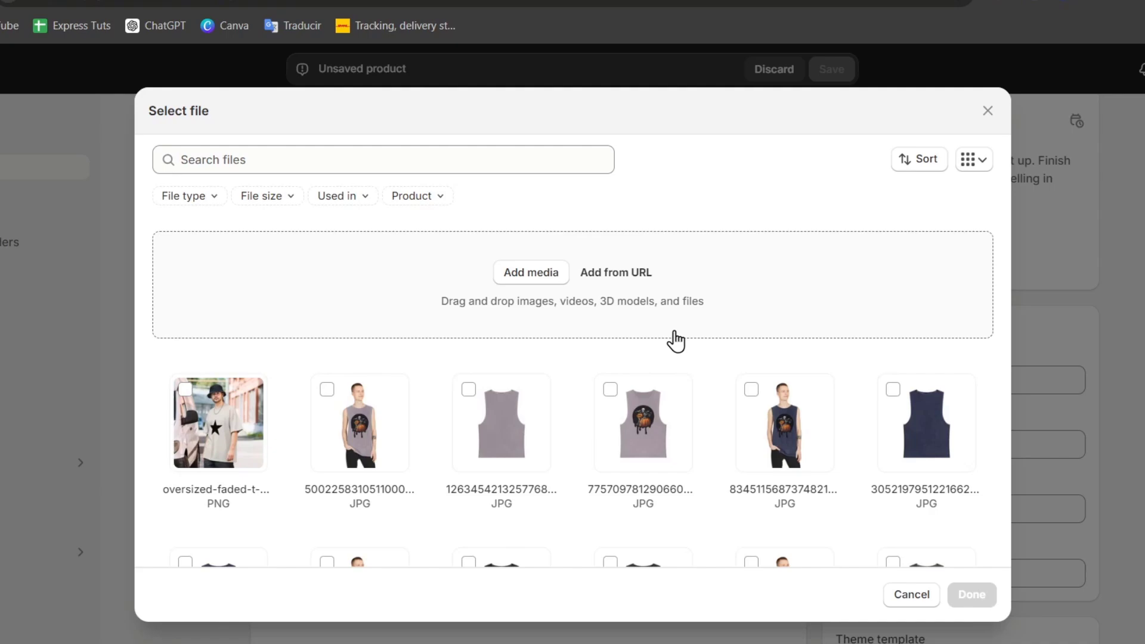
click(987, 111)
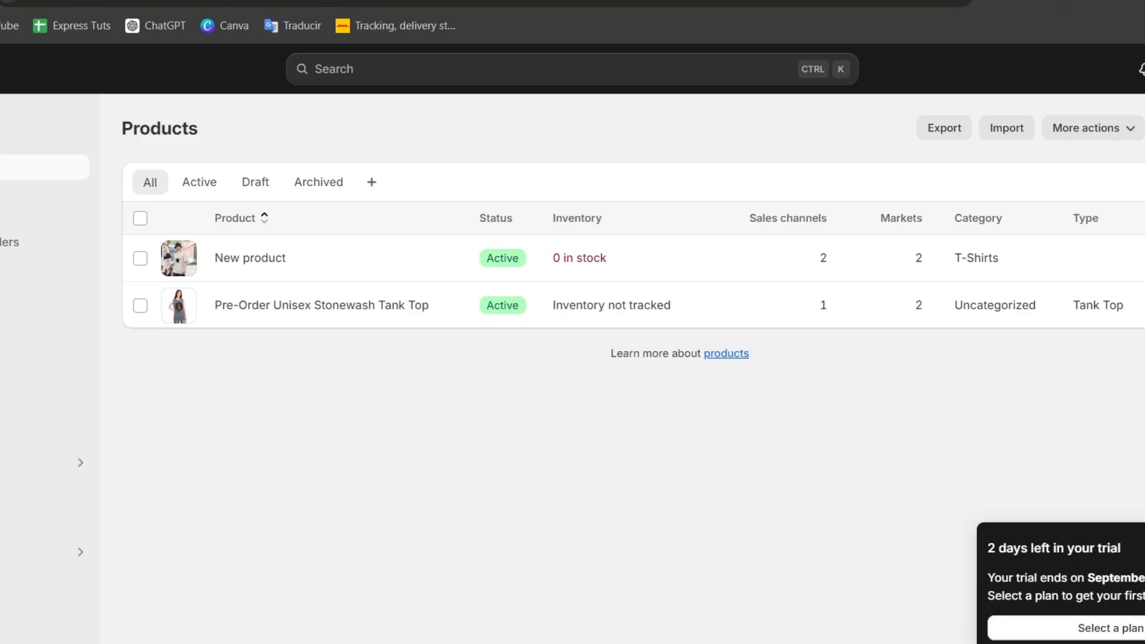
mouse_move(274, 276)
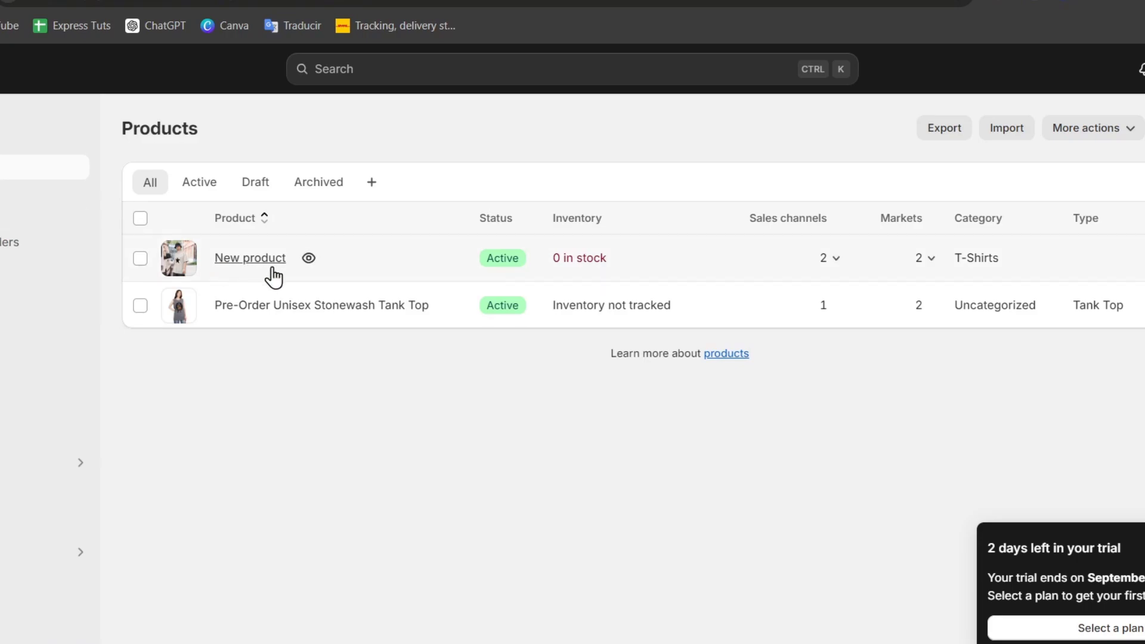
mouse_move(240, 272)
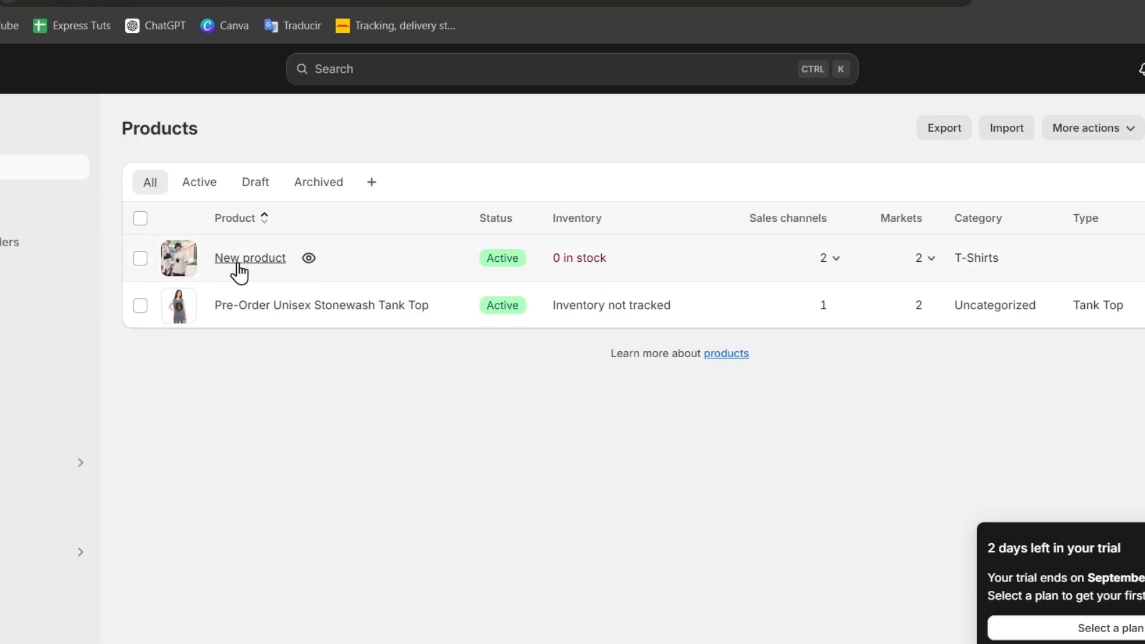
Open the New product and its oversized faded t-shirt image in media detail view.
click(249, 258)
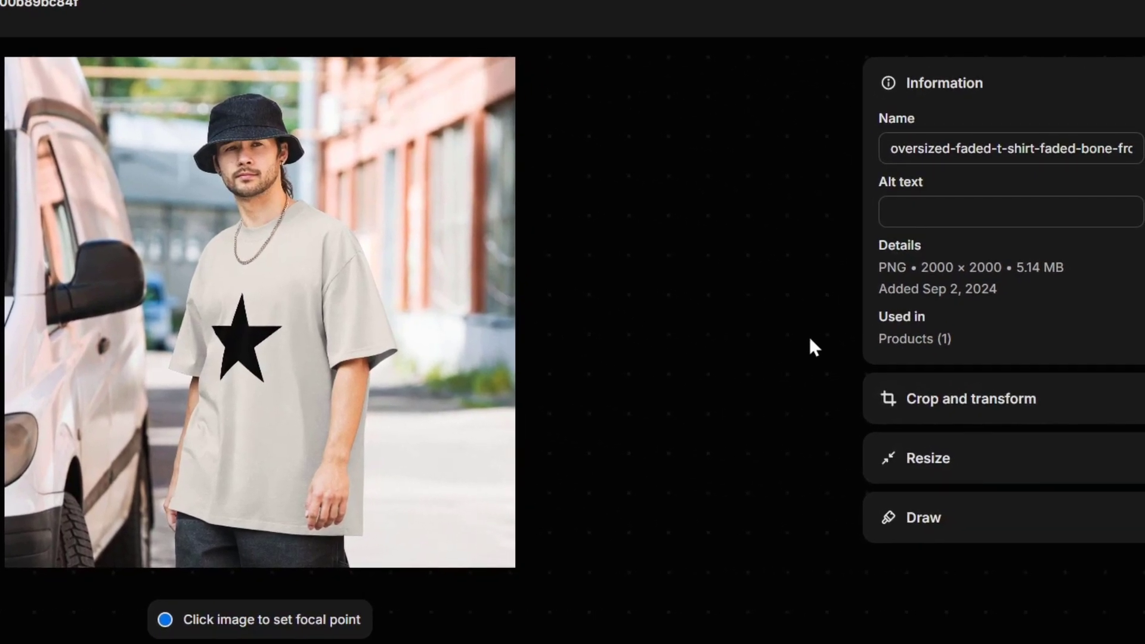
Resize the t-shirt image from 2000×2000 to 1000×1000 pixels and save it.
click(1010, 148)
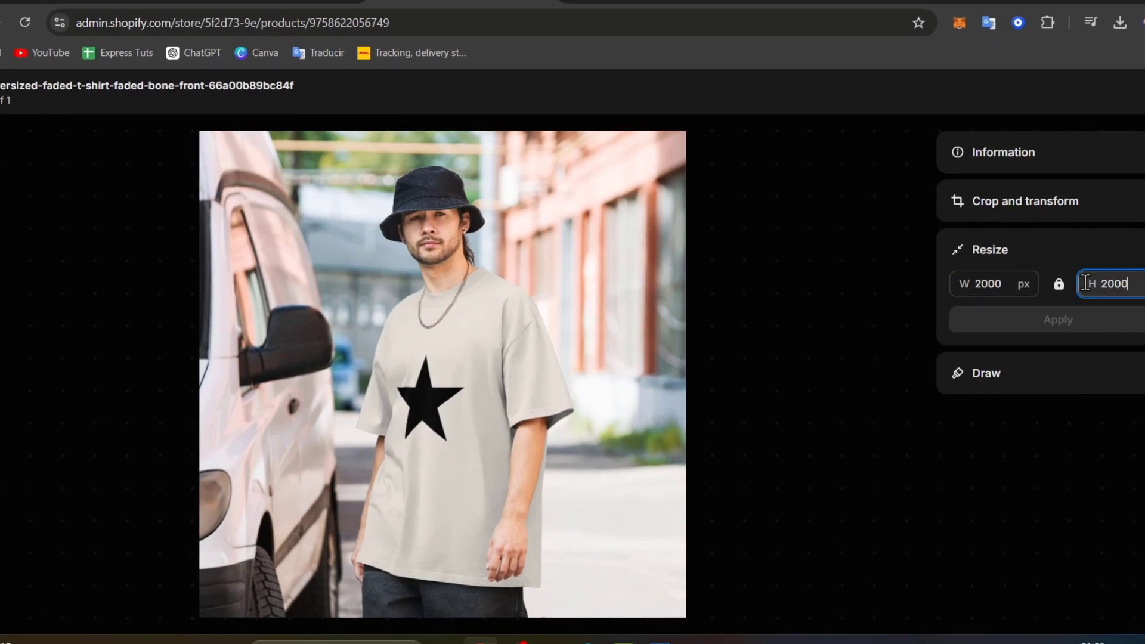
click(993, 284)
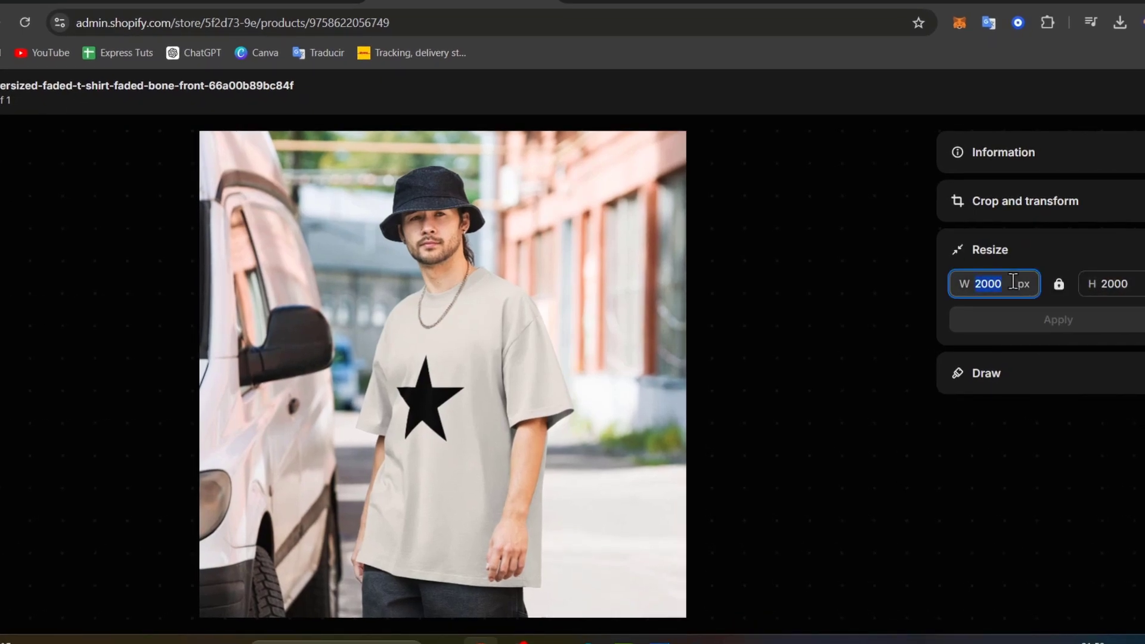
text(1000)
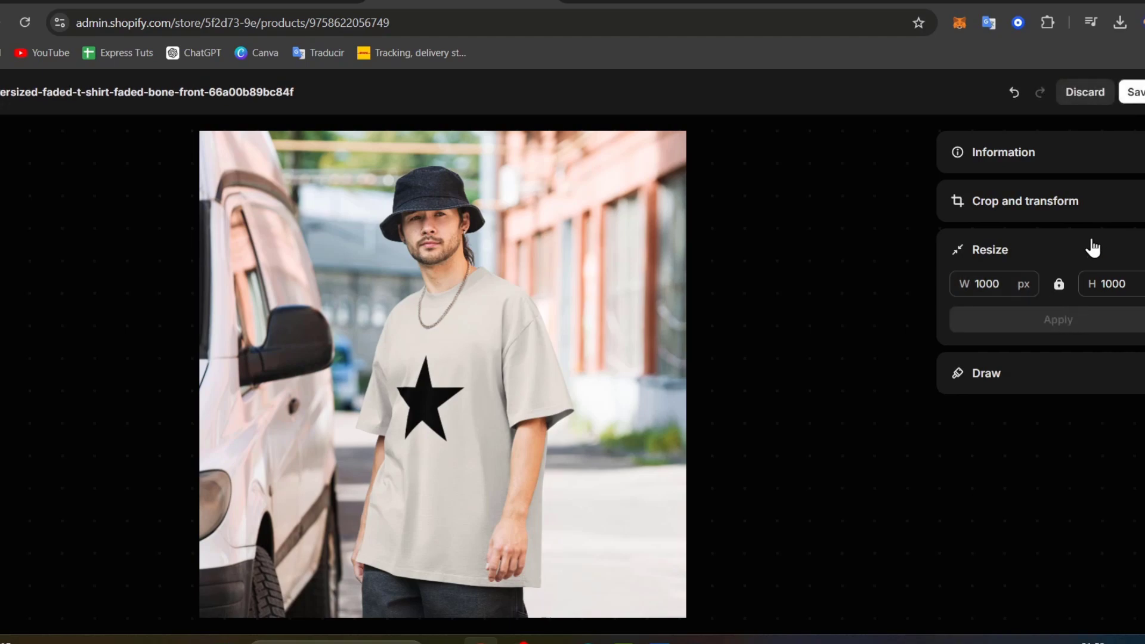
click(1025, 200)
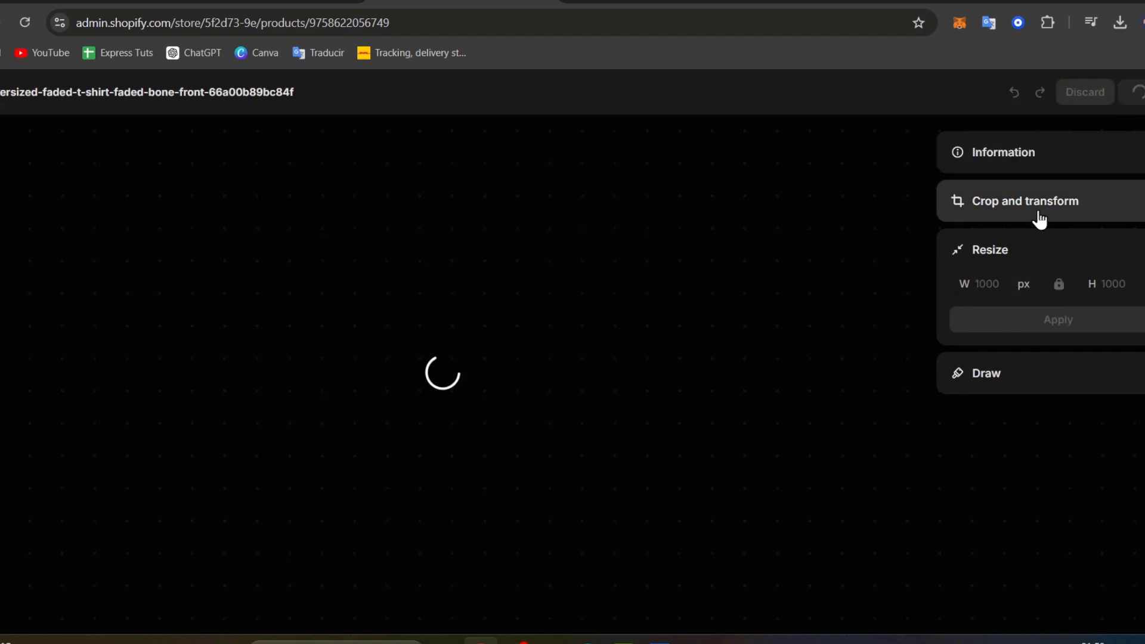
click(1003, 152)
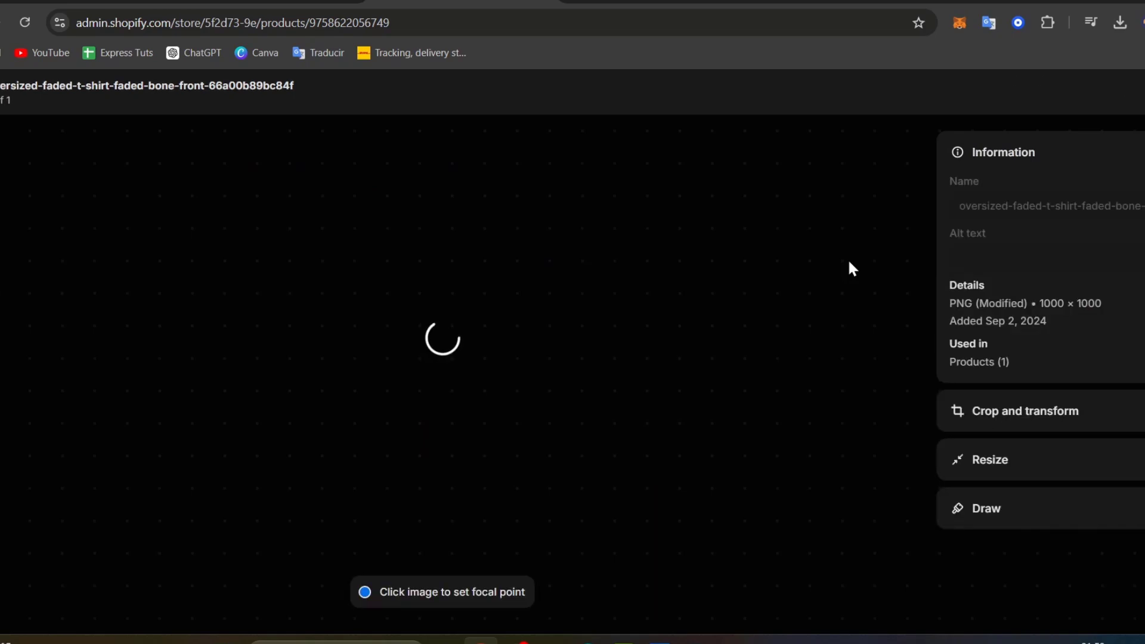
mouse_move(430, 546)
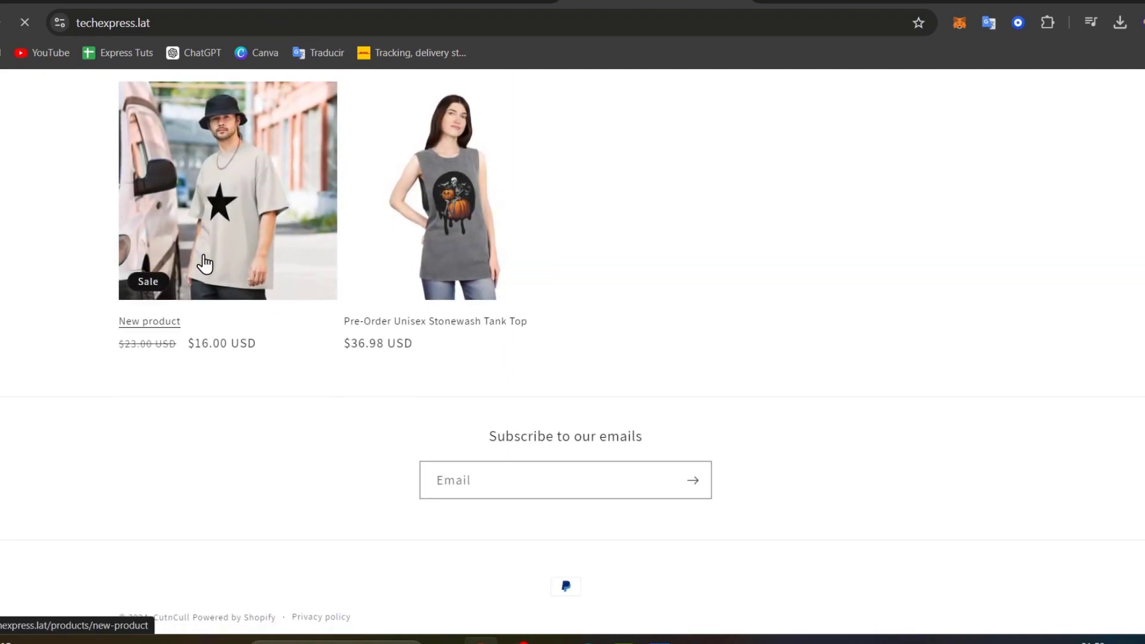
View the New product page on the storefront to check the resized t-shirt image.
click(226, 190)
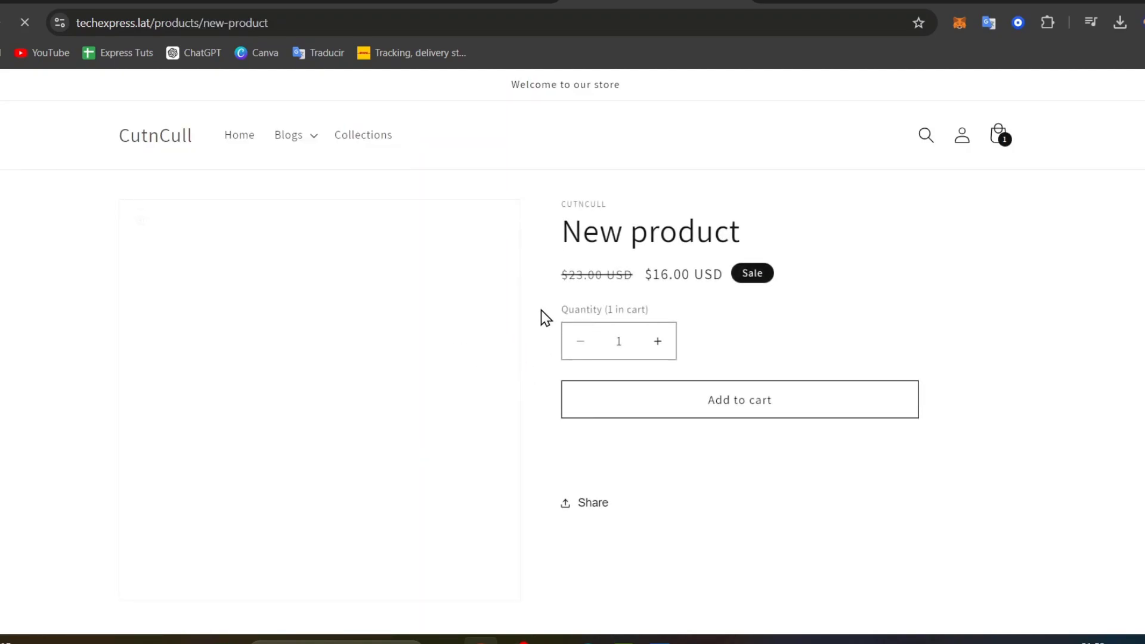
scroll(down, 3)
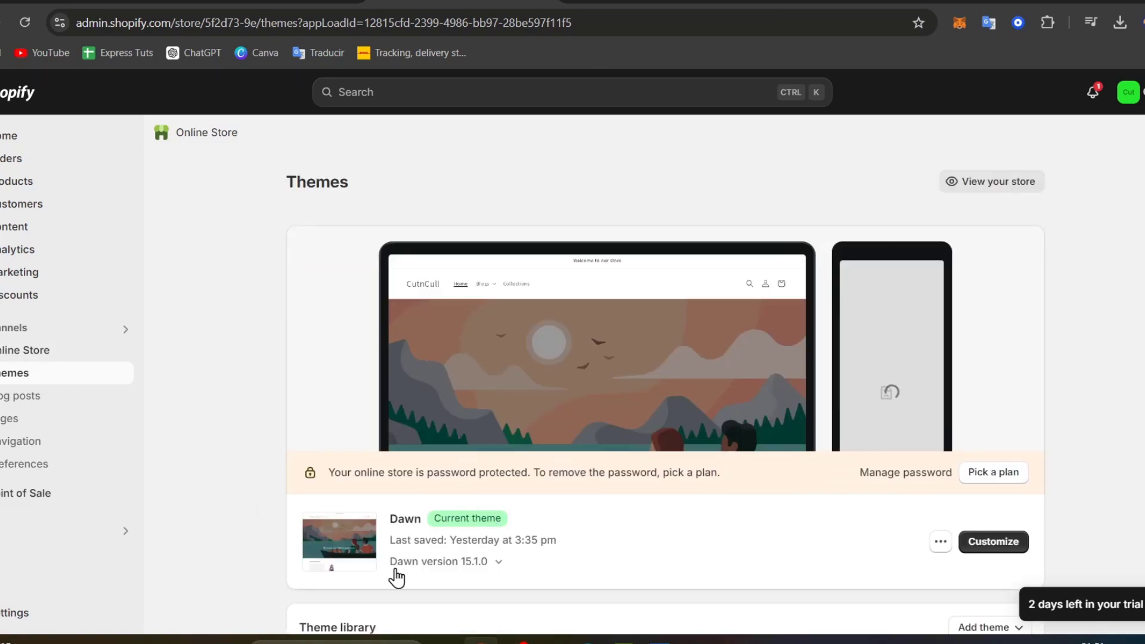
Preview the Default product template showing the New product in the Dawn theme editor.
click(992, 541)
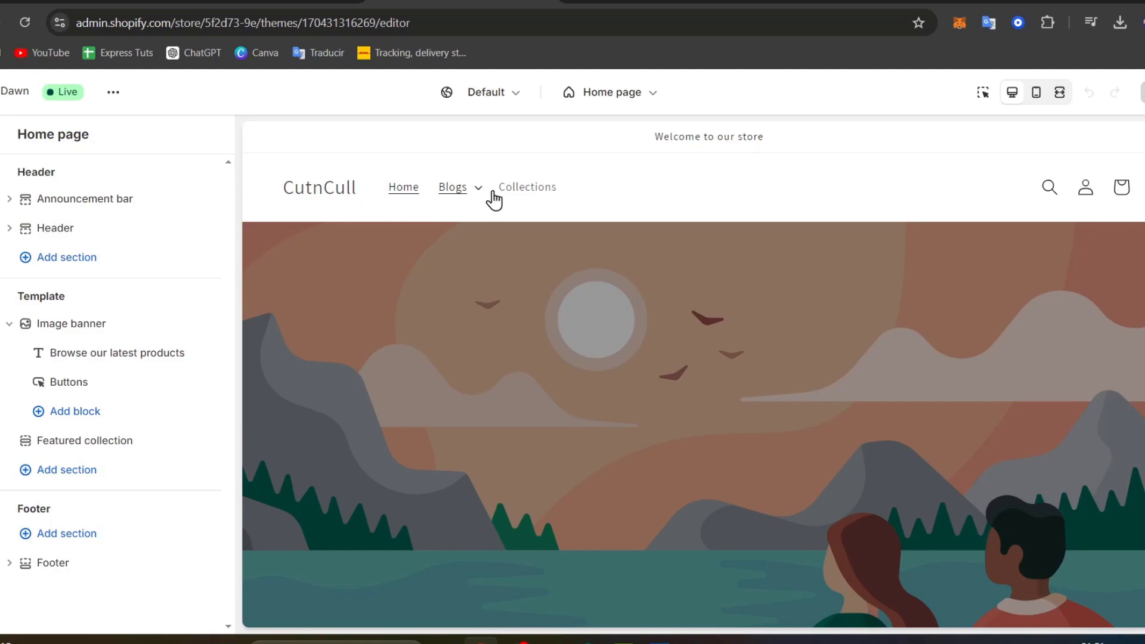
scroll(down, 3)
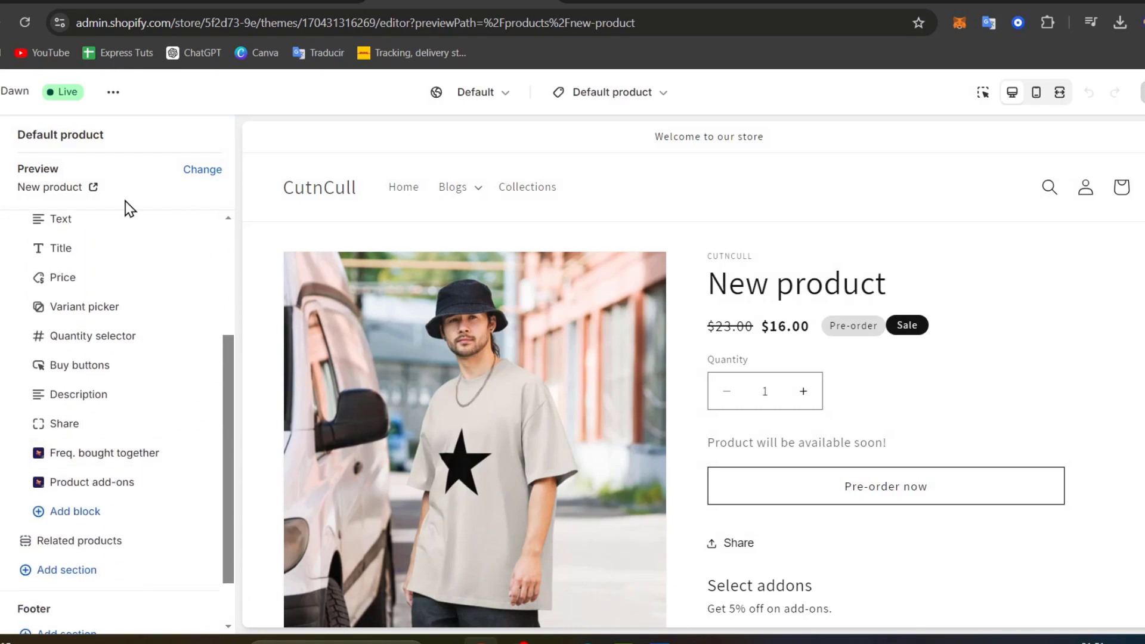
scroll(down, 3)
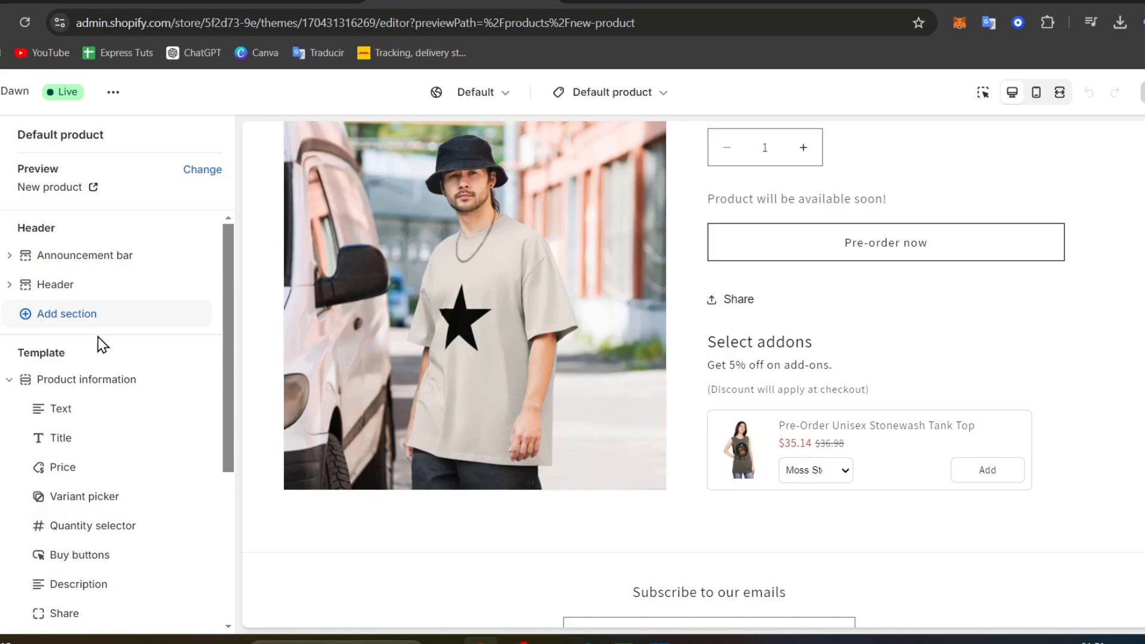
In Product information settings, set Media fit to Fill and Image zoom to No zoom.
click(86, 379)
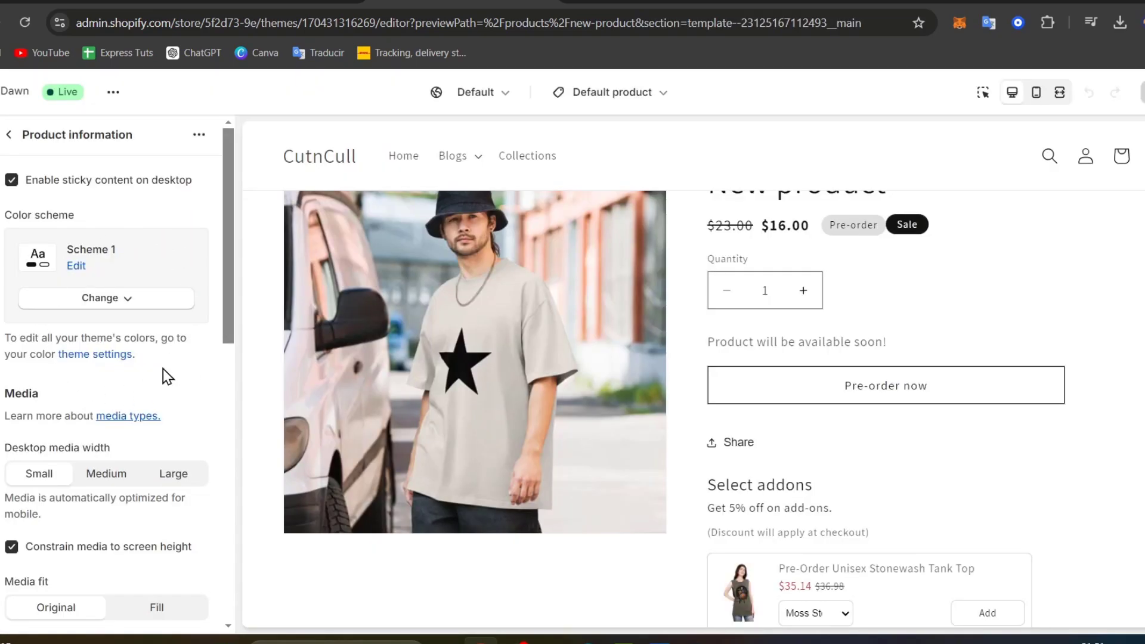
scroll(down, 3)
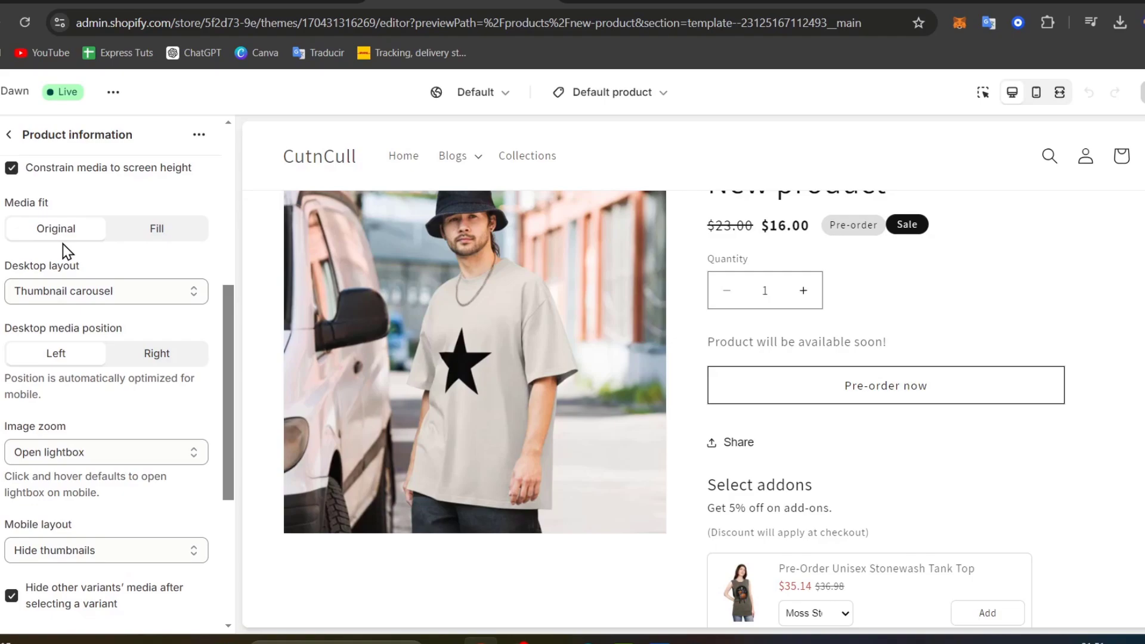
click(156, 228)
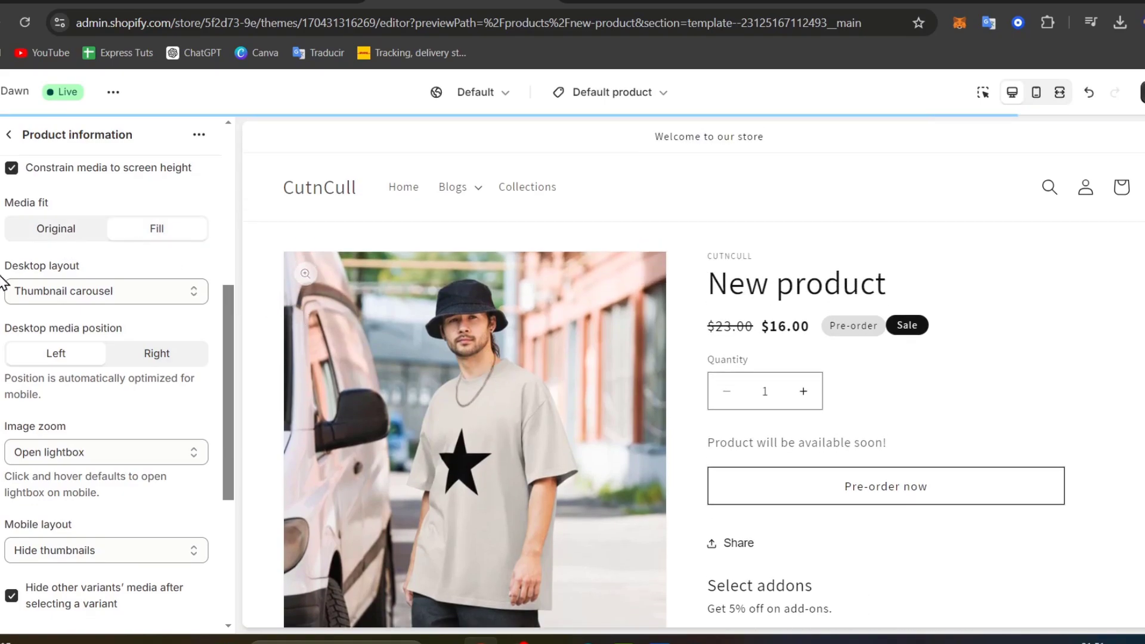
click(105, 291)
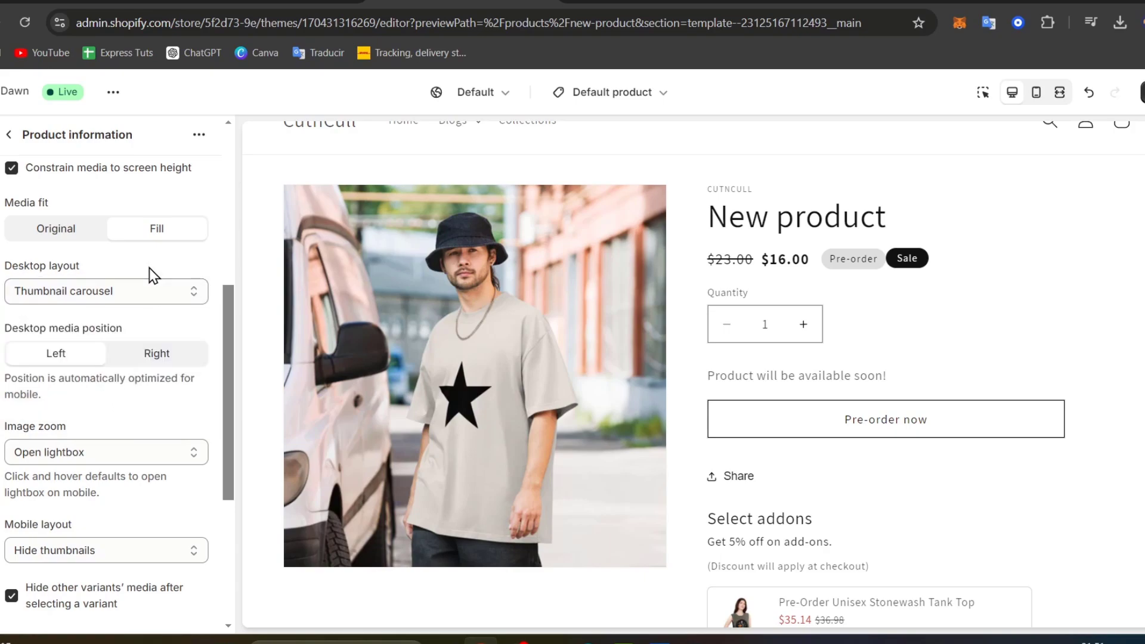
click(105, 262)
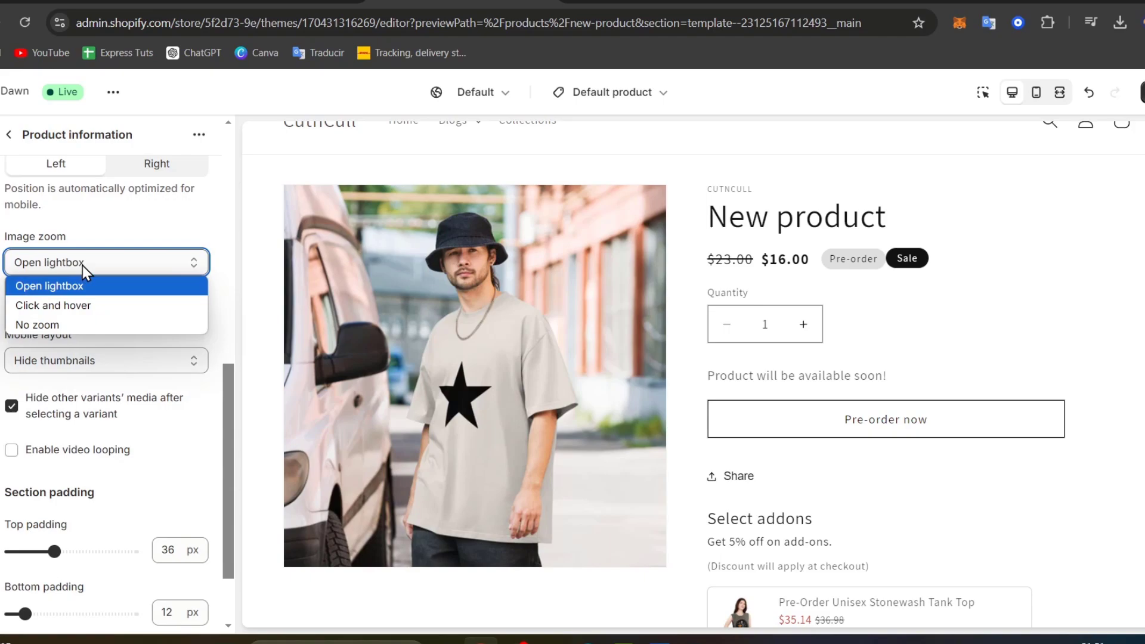
click(38, 325)
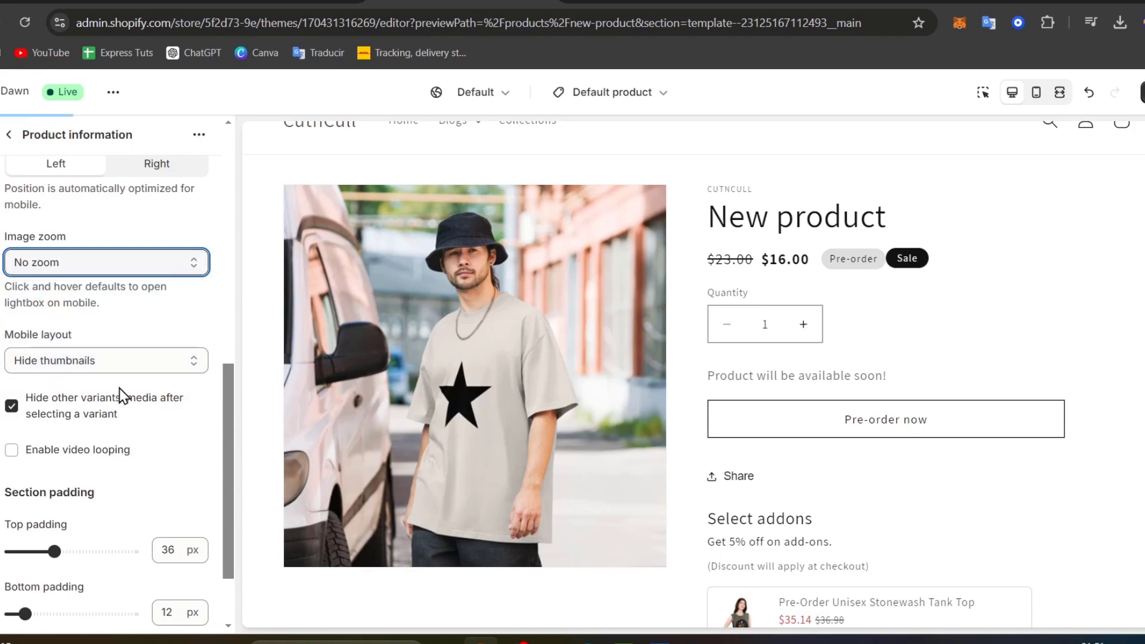
Reach the section's Custom CSS box ready for editing.
scroll(down, 3)
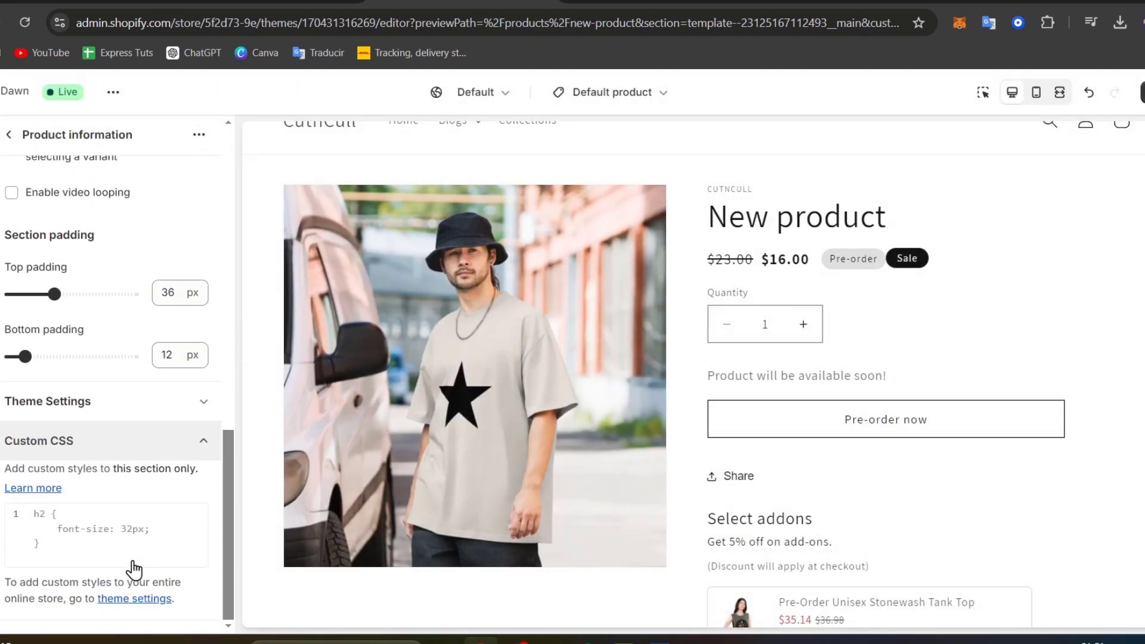
click(107, 535)
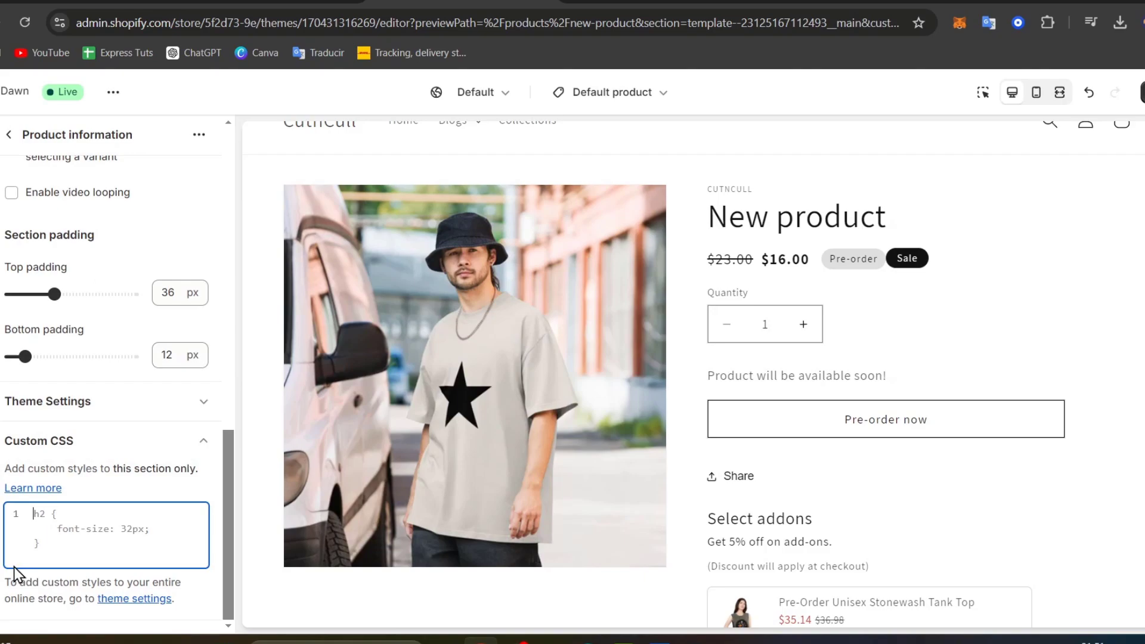
mouse_move(657, 180)
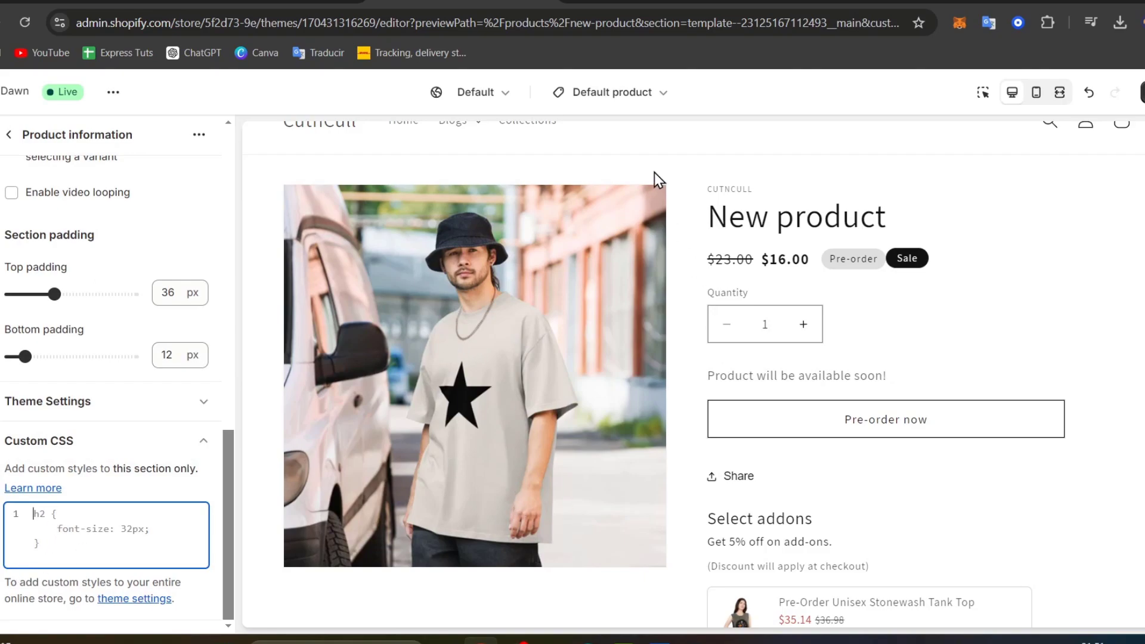
mouse_move(618, 195)
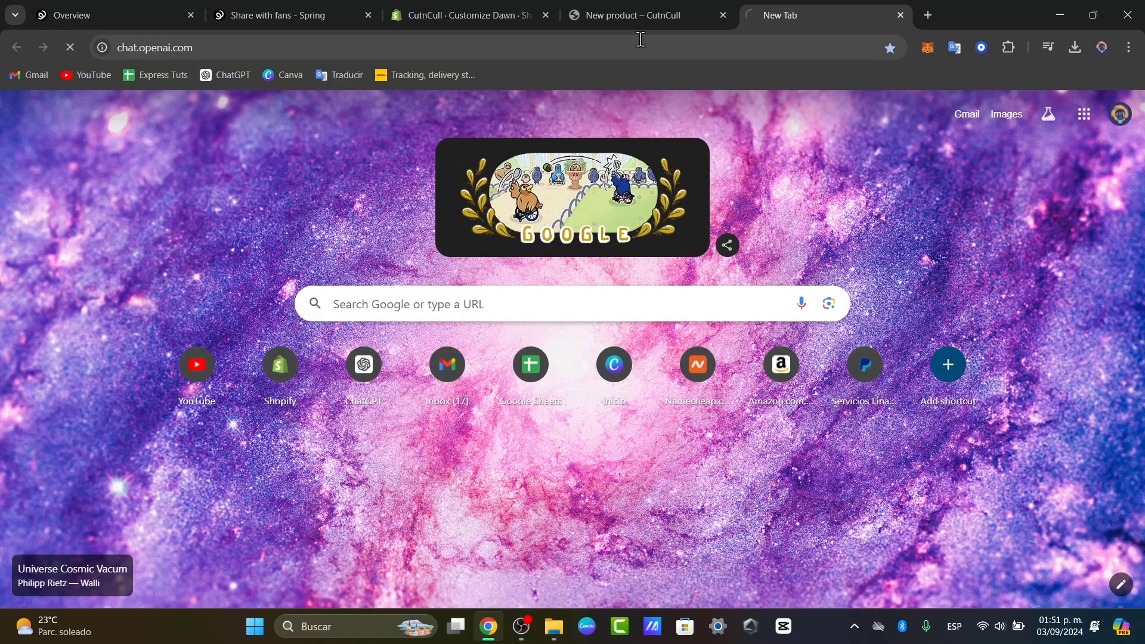
Ask ChatGPT for CSS code to make the Shopify product image smaller and send it.
click(363, 364)
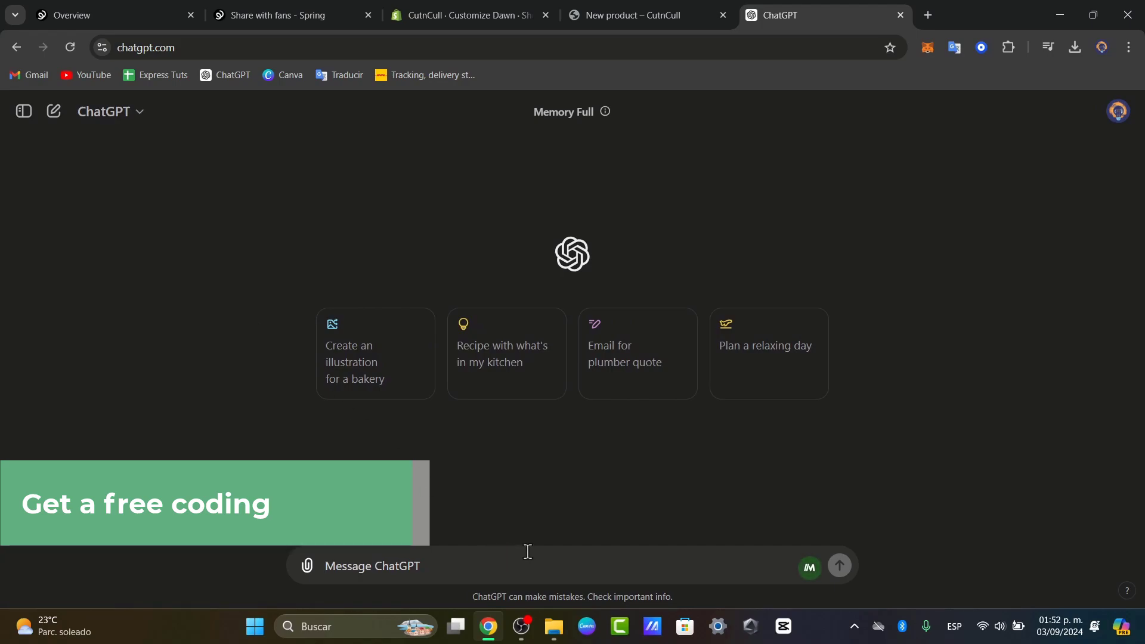
text(i have a shopify store, i have a product)
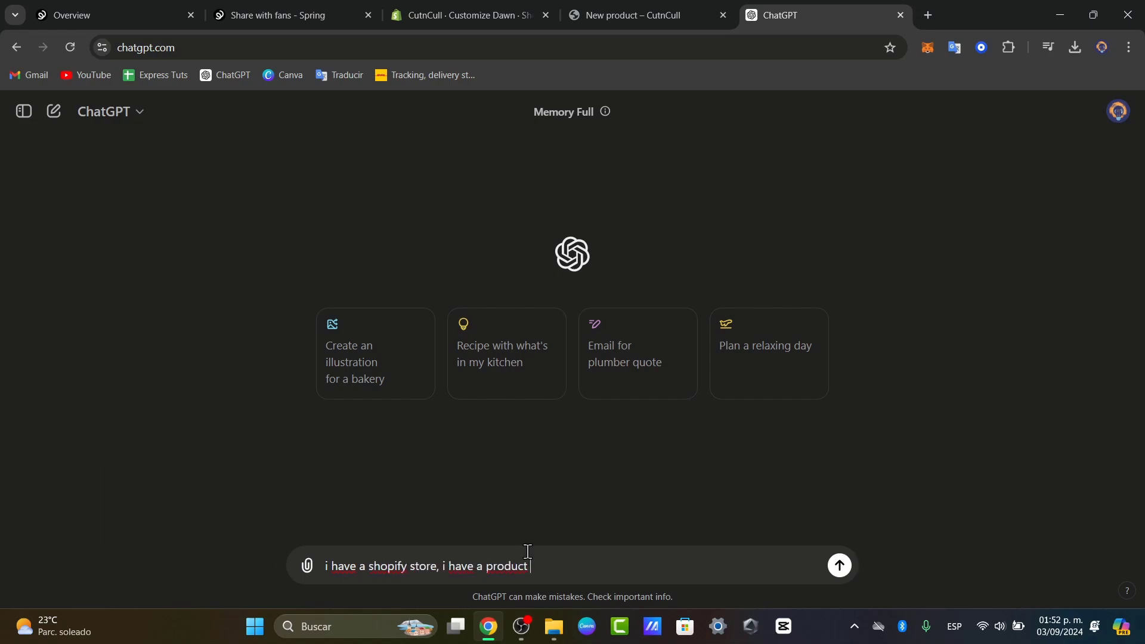
text(page and my image is a little bit big, there is a section)
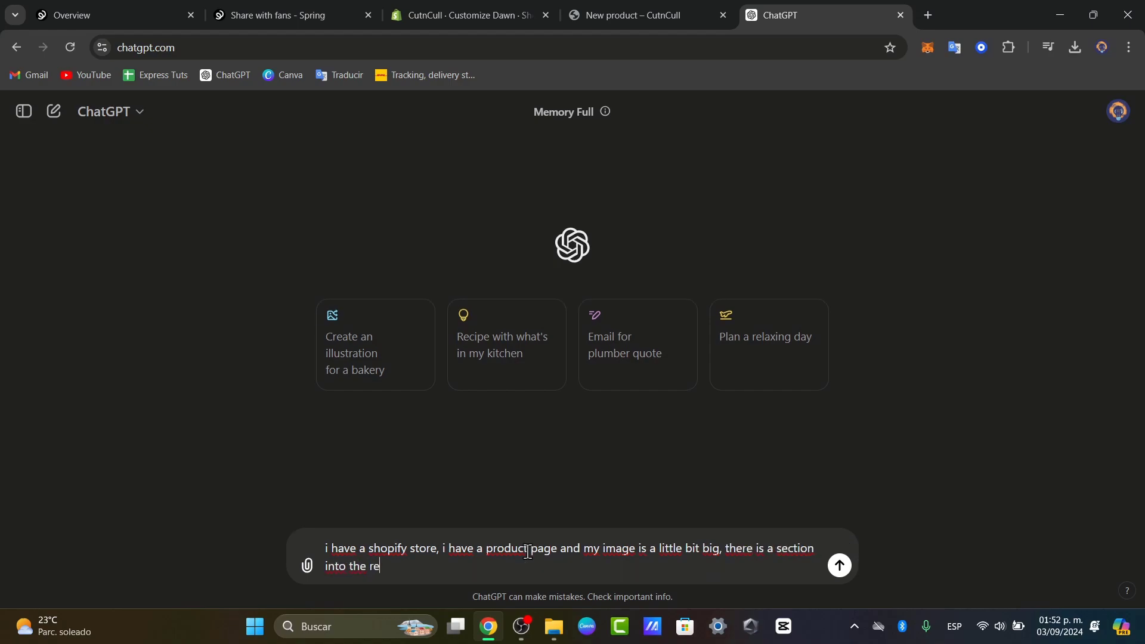
text(editor that s)
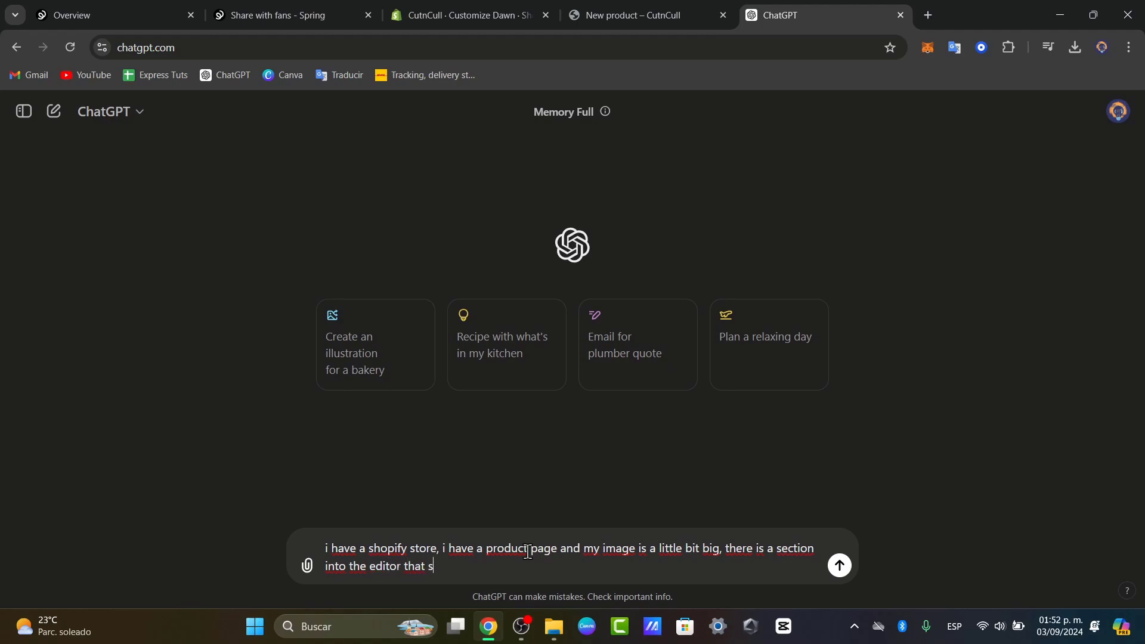
text(ays CSS, giv)
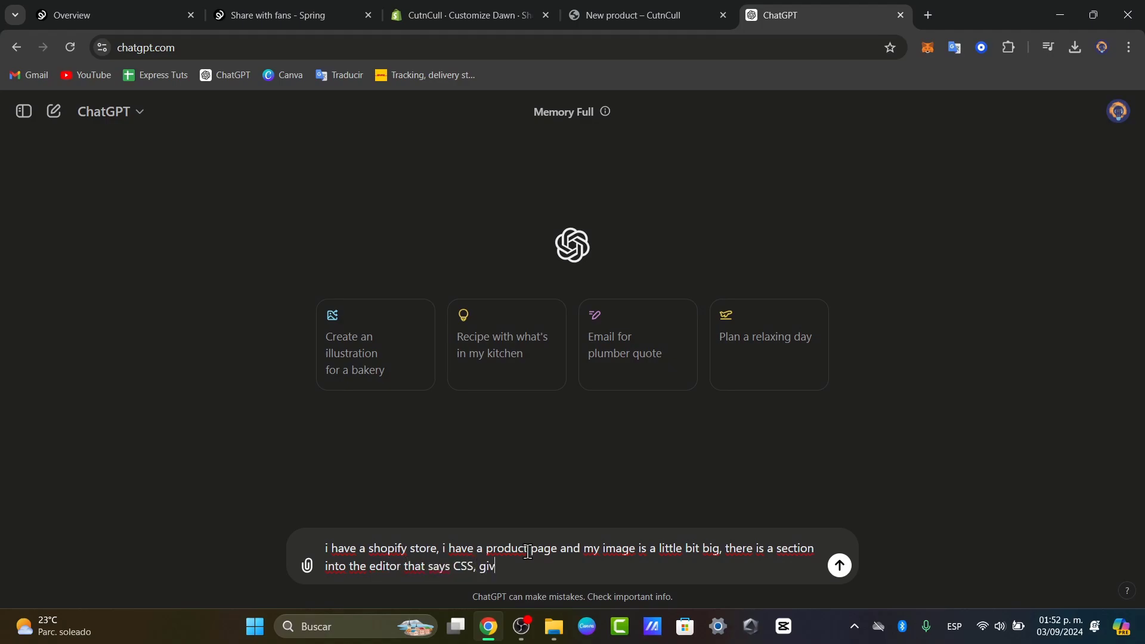
text(e me a cod)
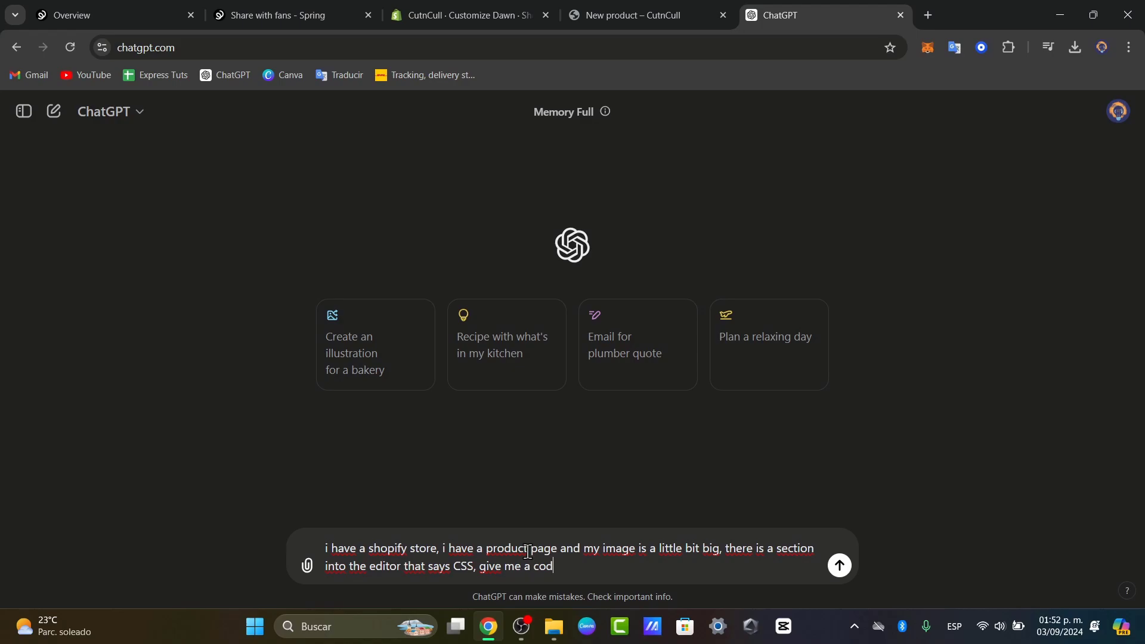
text(e, to make my image of t)
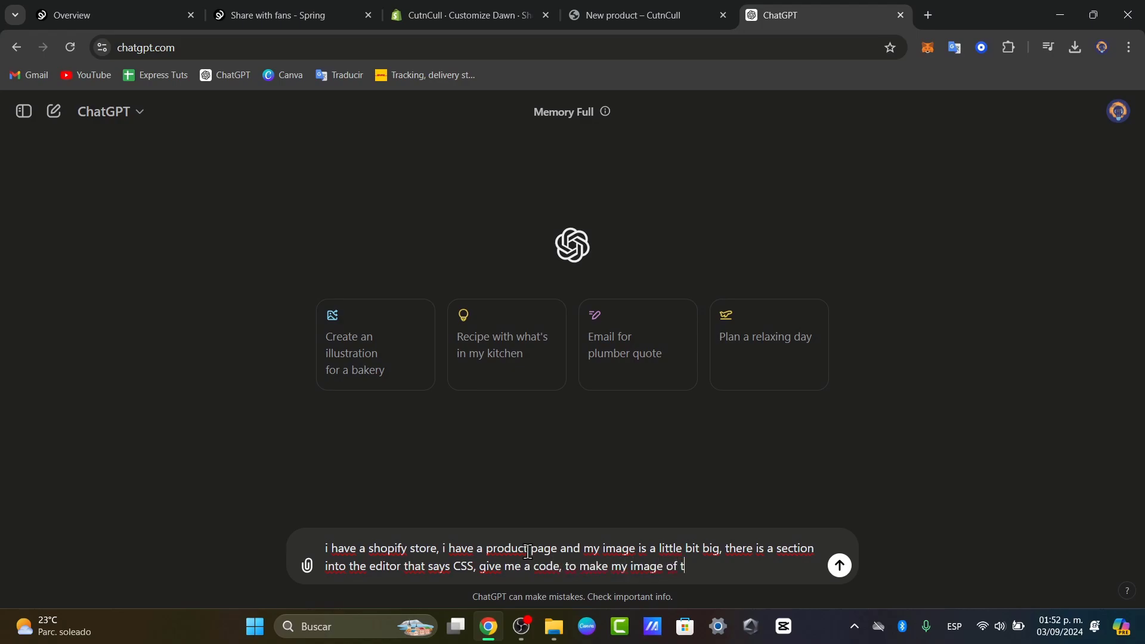
text(he product smal)
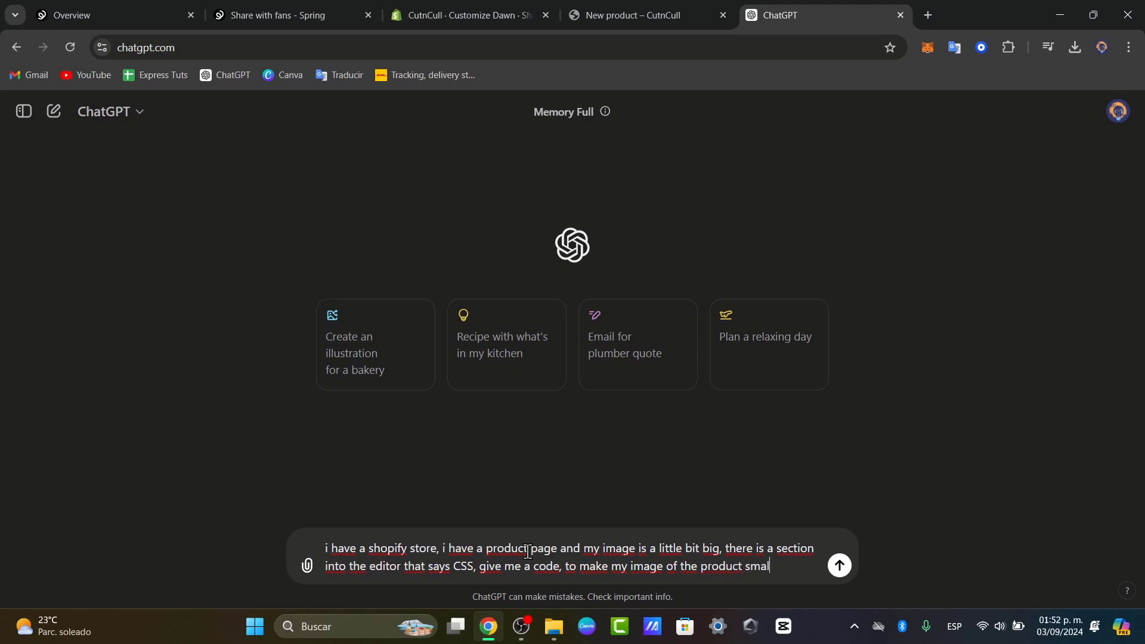
click(837, 564)
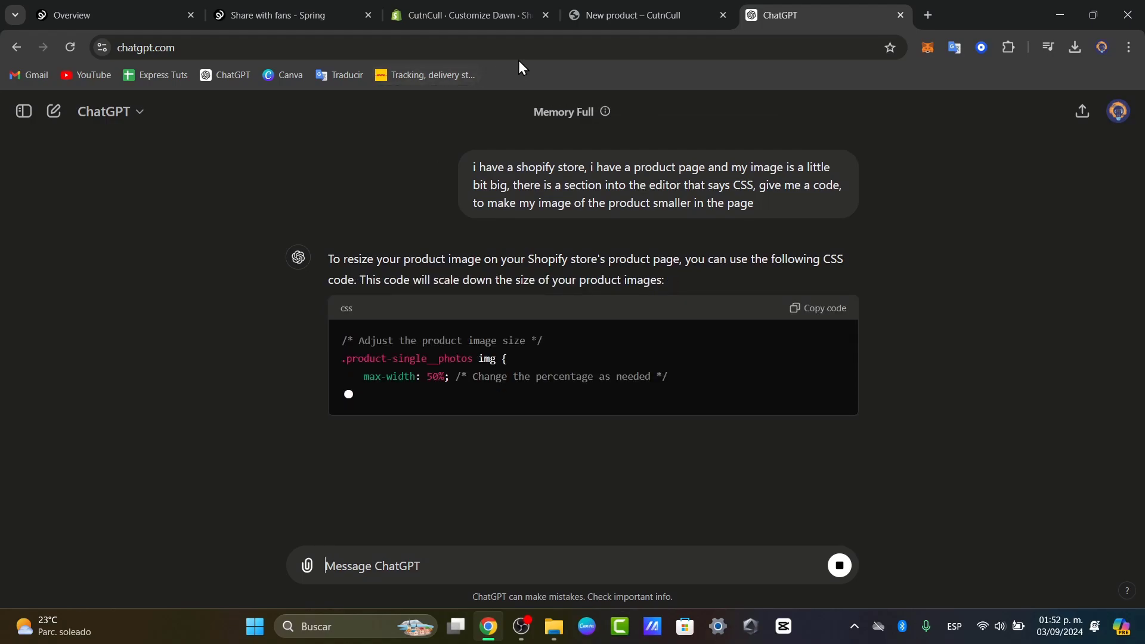
Copy ChatGPT's max-width CSS snippet for scaling down product images.
scroll(down, 3)
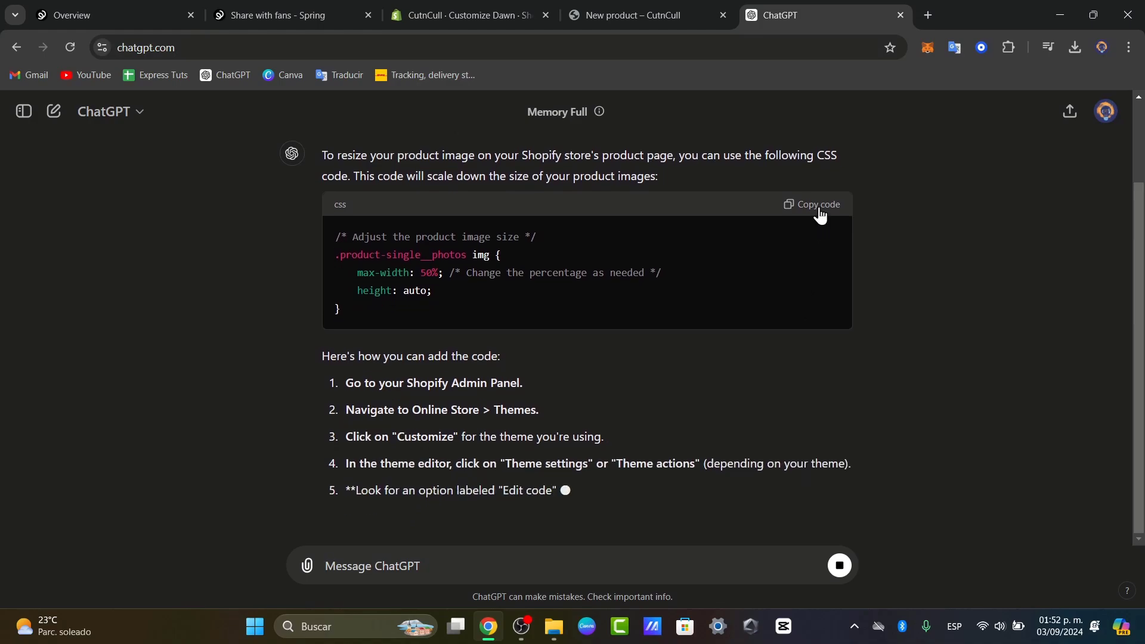
click(462, 15)
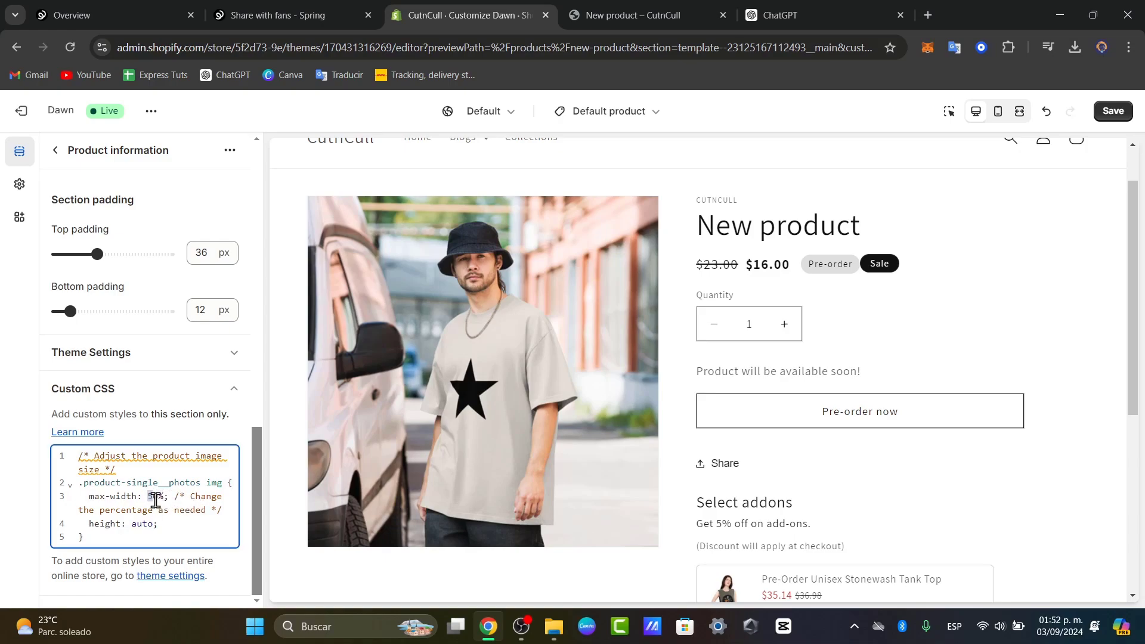
Set the custom CSS image max-width to 30% and save the change.
text(30%)
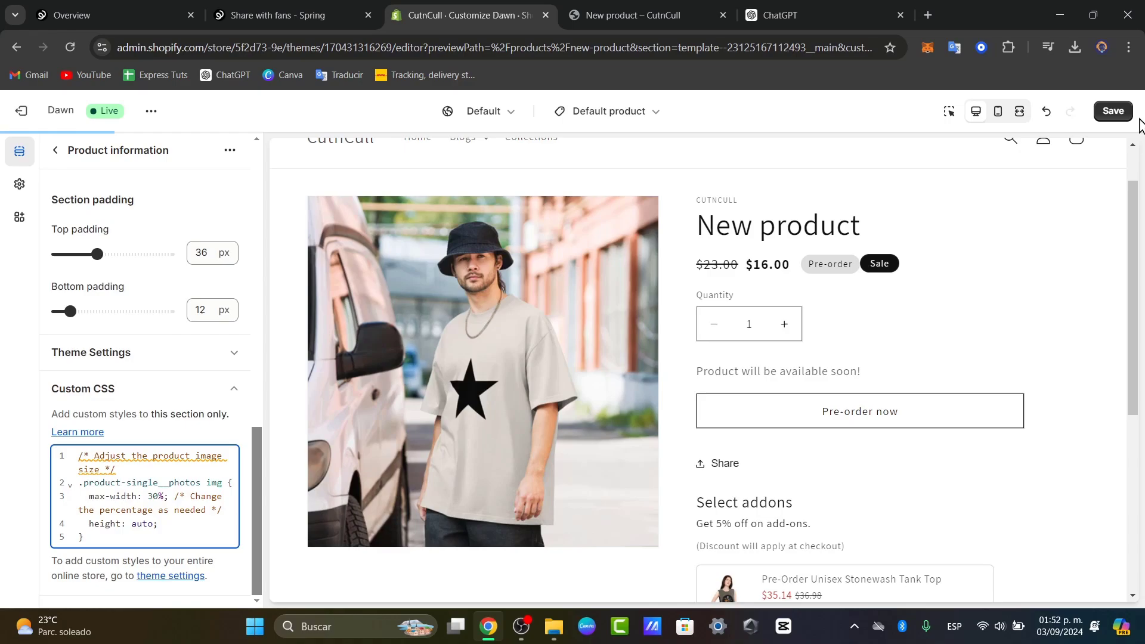
click(1113, 111)
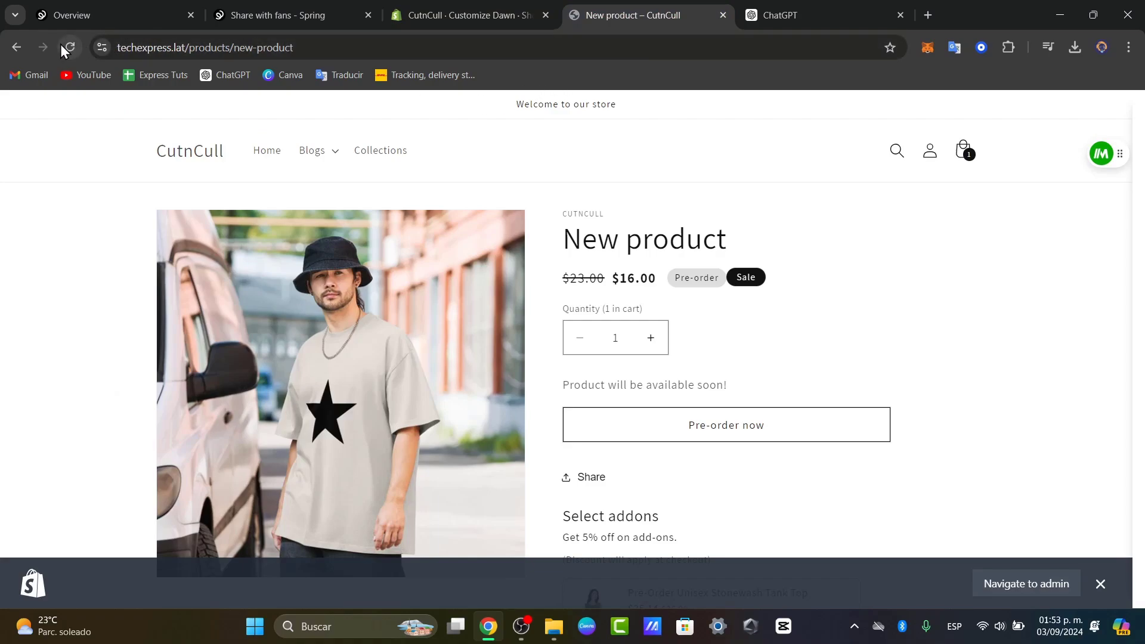
Reload the live New product page to check the image, then return to the Dawn editor.
click(70, 48)
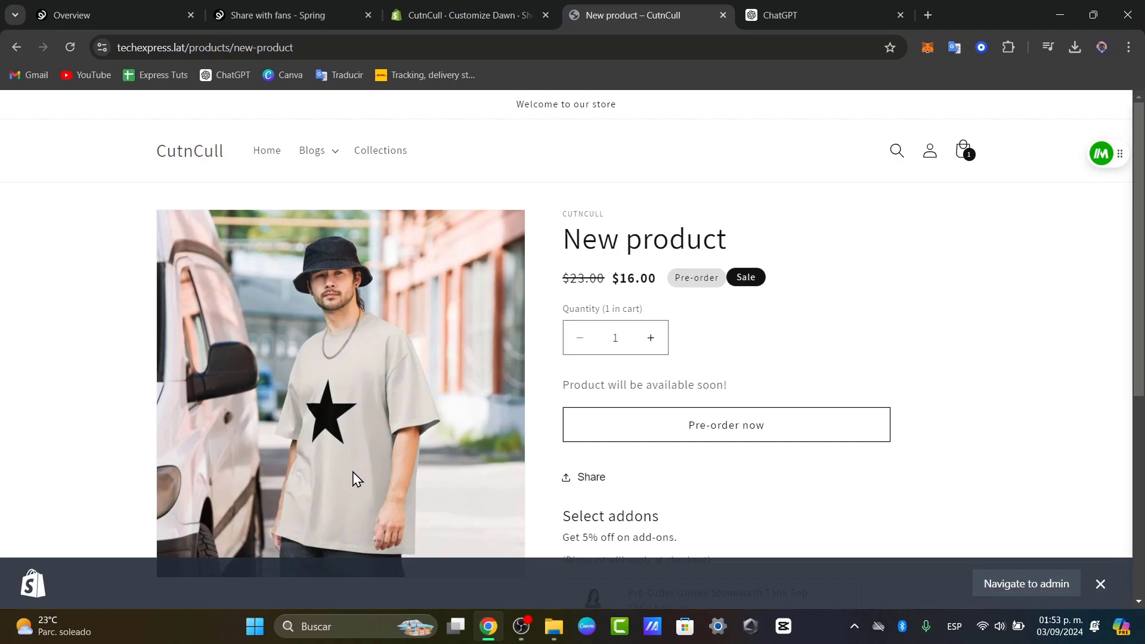
click(464, 14)
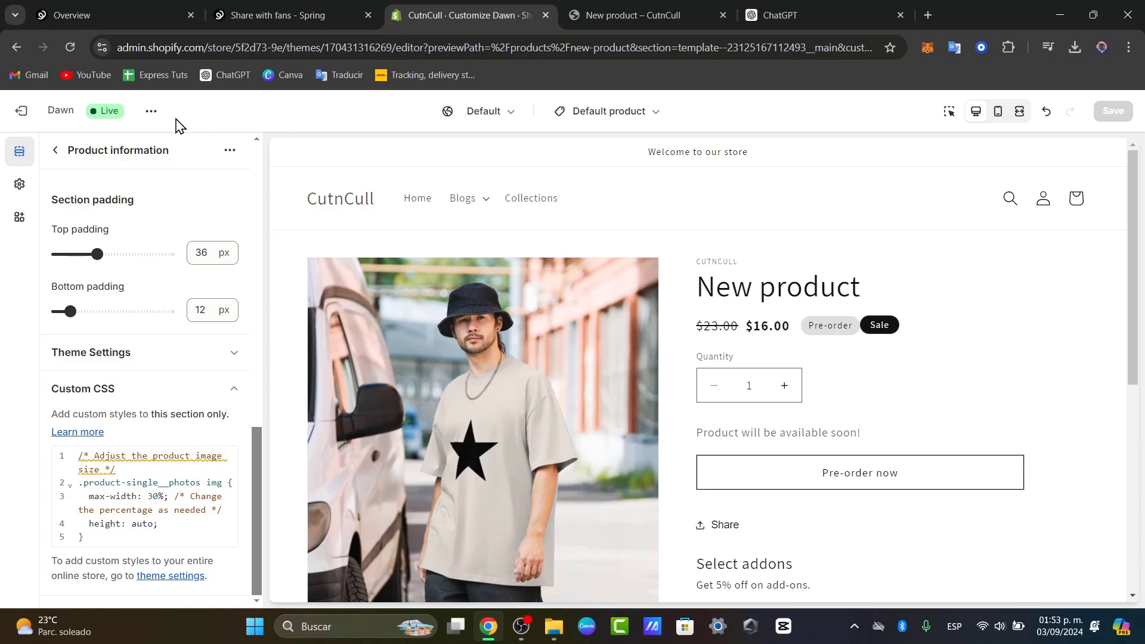
Open Edit code for the Dawn theme from the editor's theme menu.
click(151, 111)
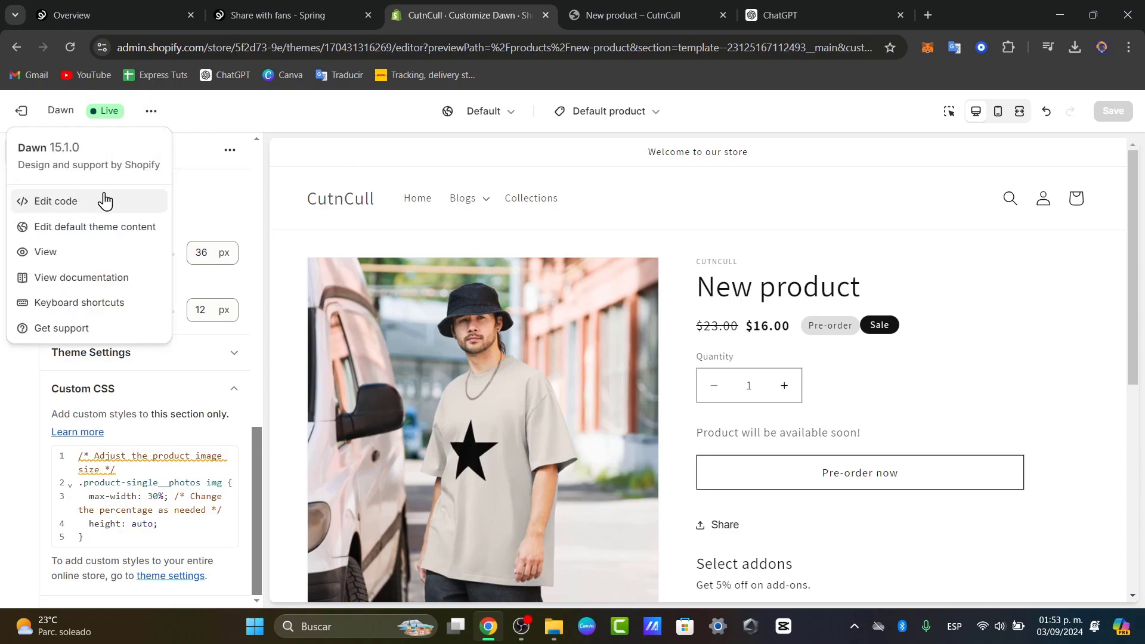
click(56, 201)
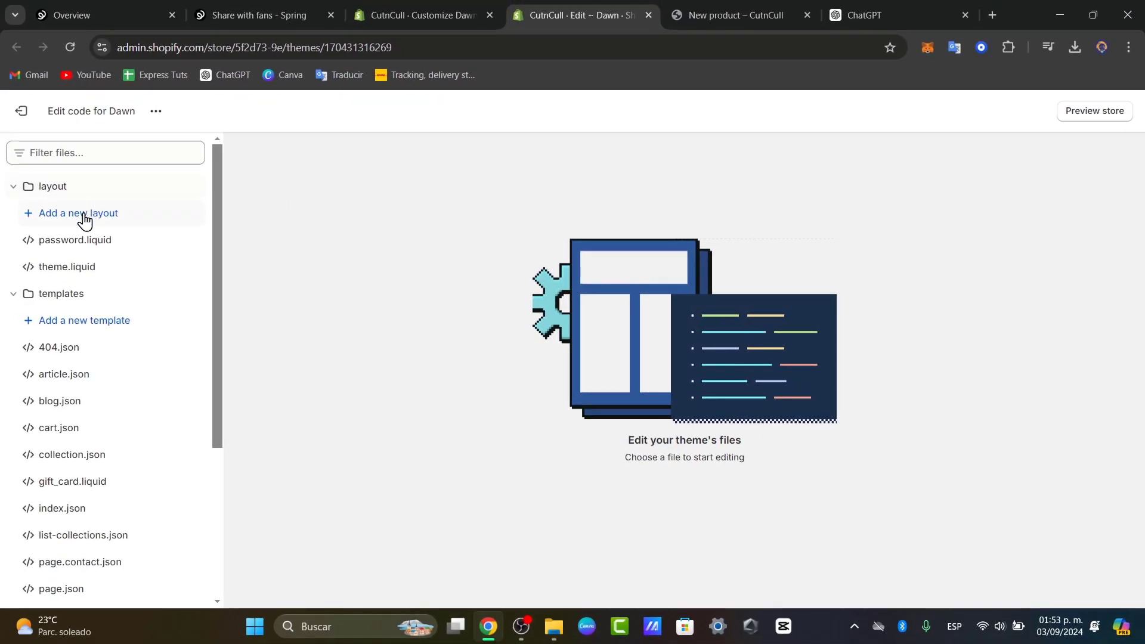
Open the section-main-product.css asset and scroll down through its stylesheet past line 400.
scroll(down, 3)
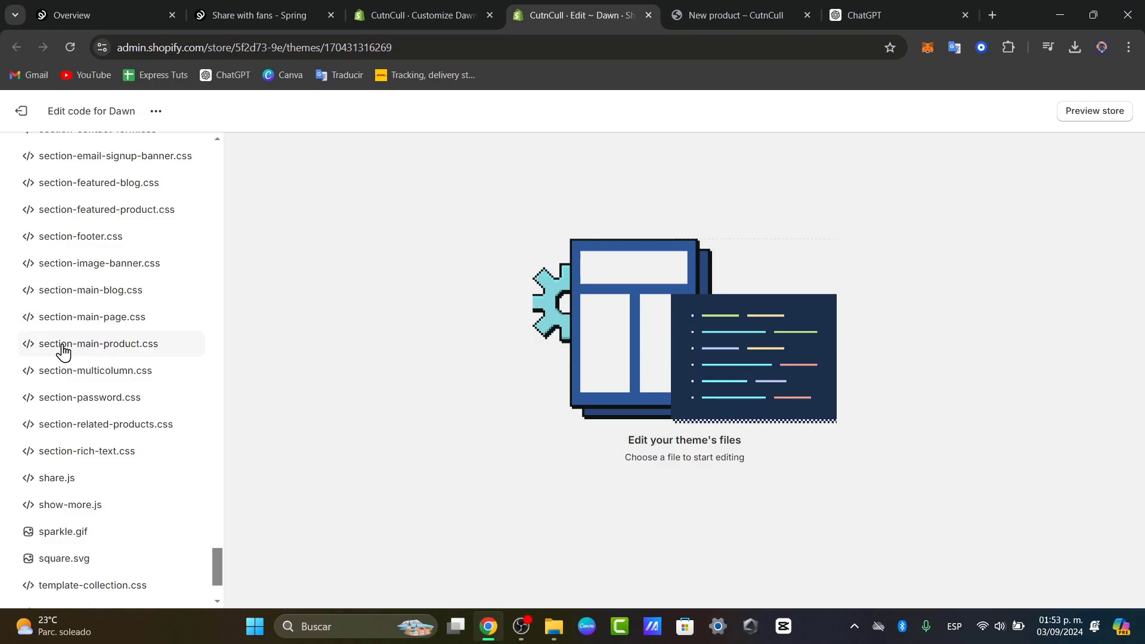
click(99, 343)
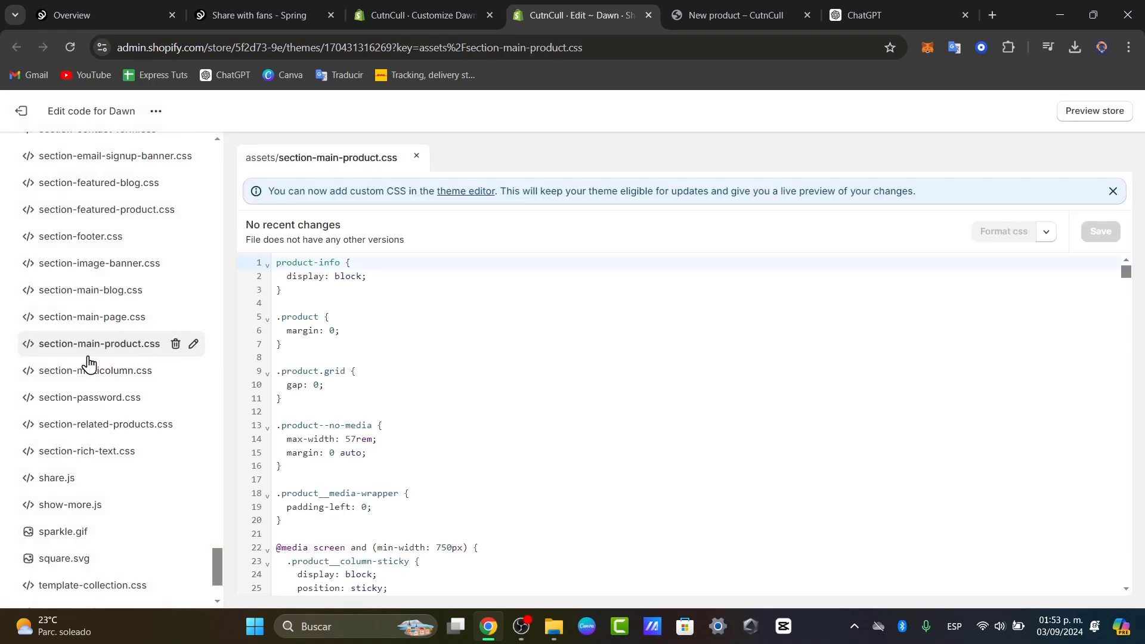
scroll(down, 3)
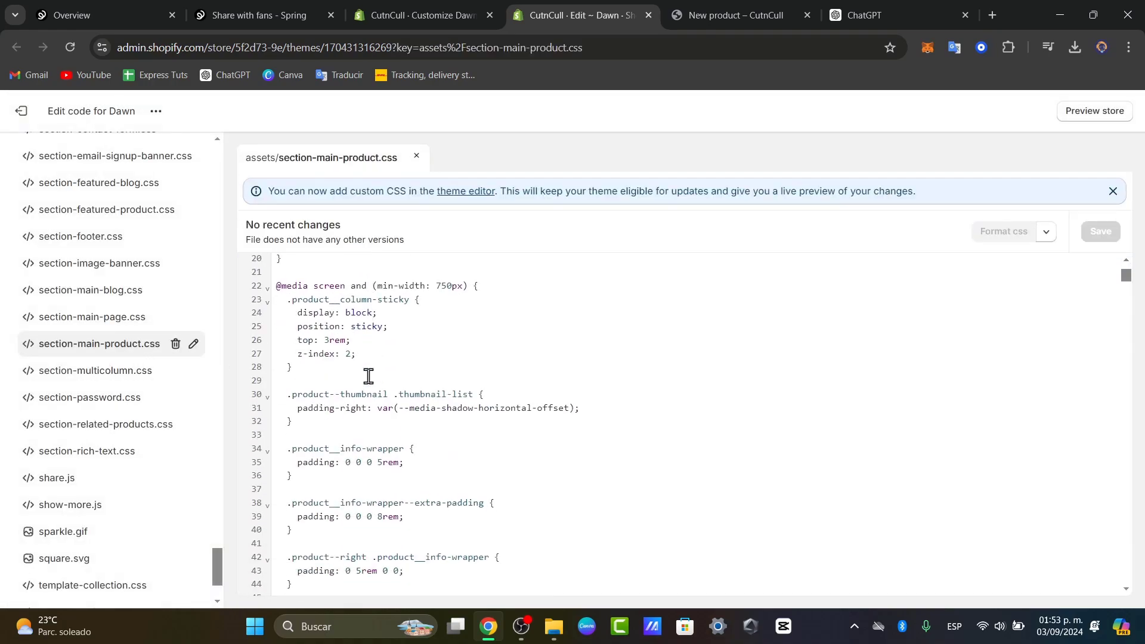
scroll(down, 3)
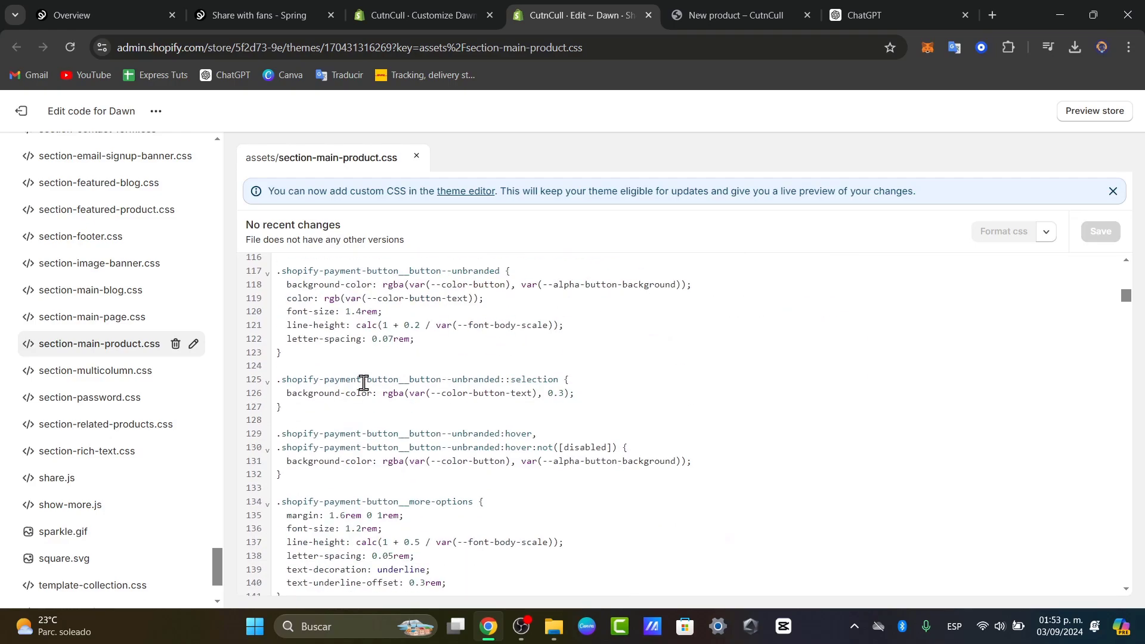
scroll(down, 3)
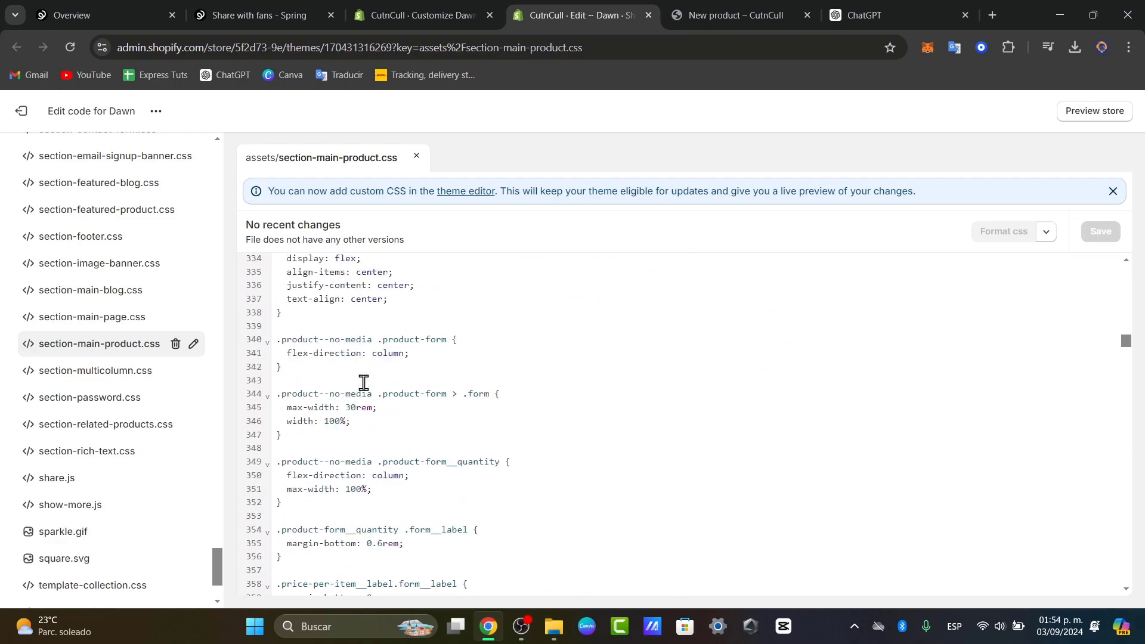
scroll(down, 3)
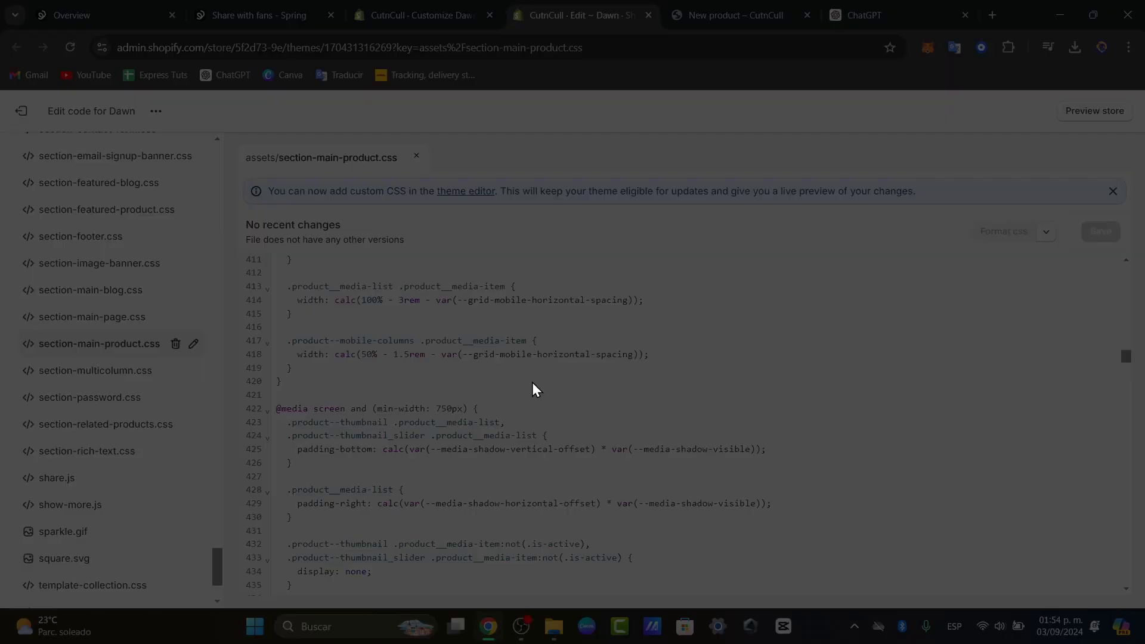
Change the mobile product media width rule to calc(55% + 4rem), then view the live Tank Top page.
text(wrapped)
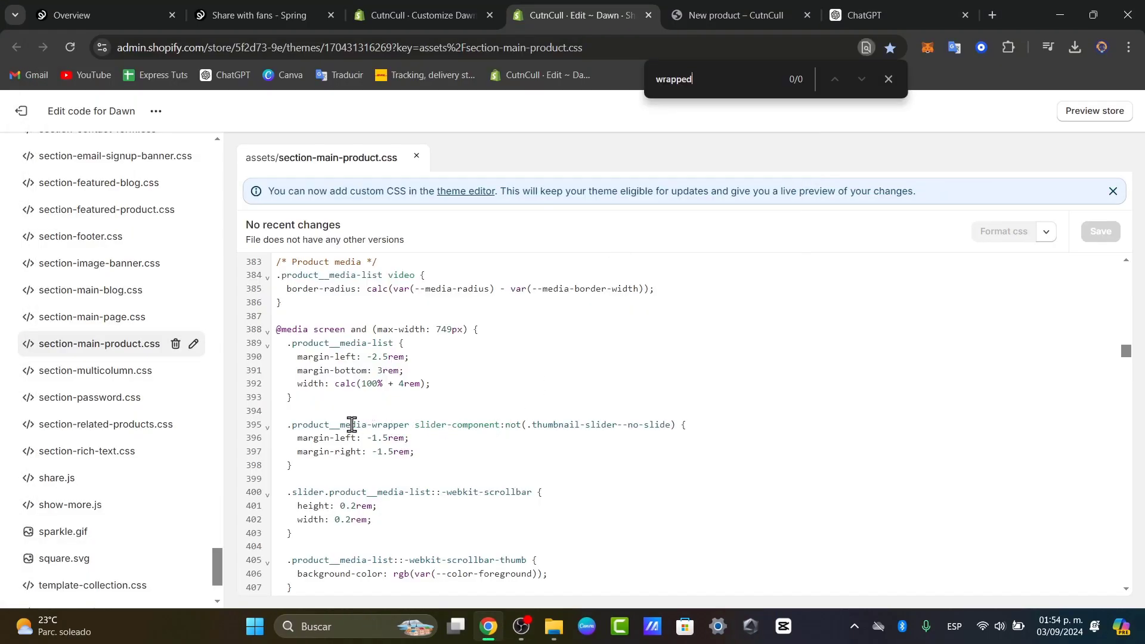
double_click(351, 424)
text(55)
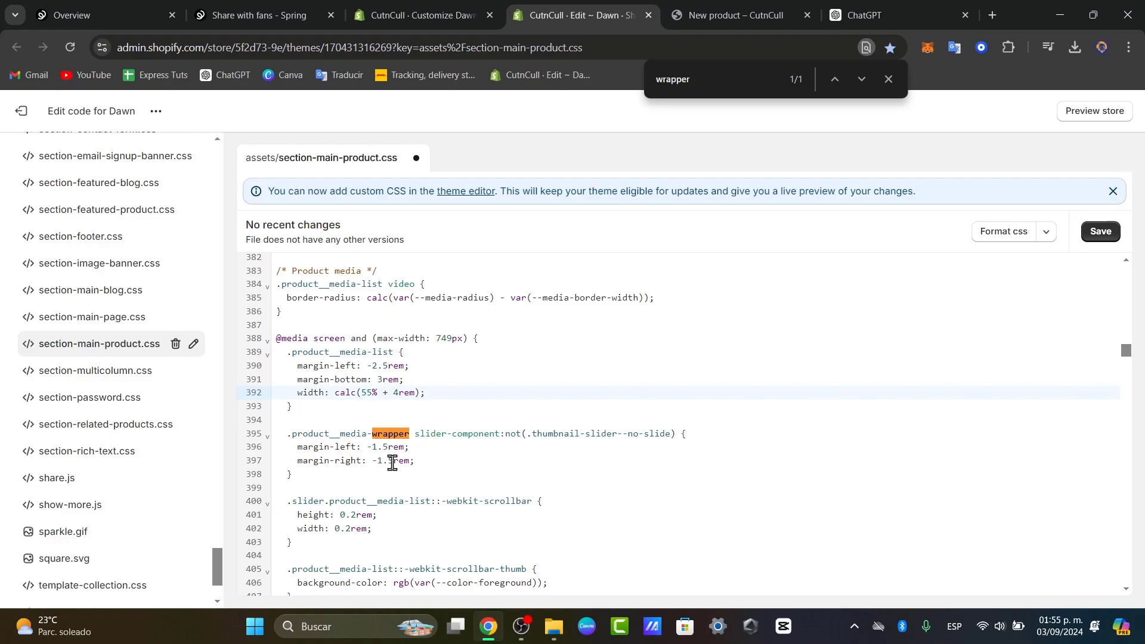
click(740, 15)
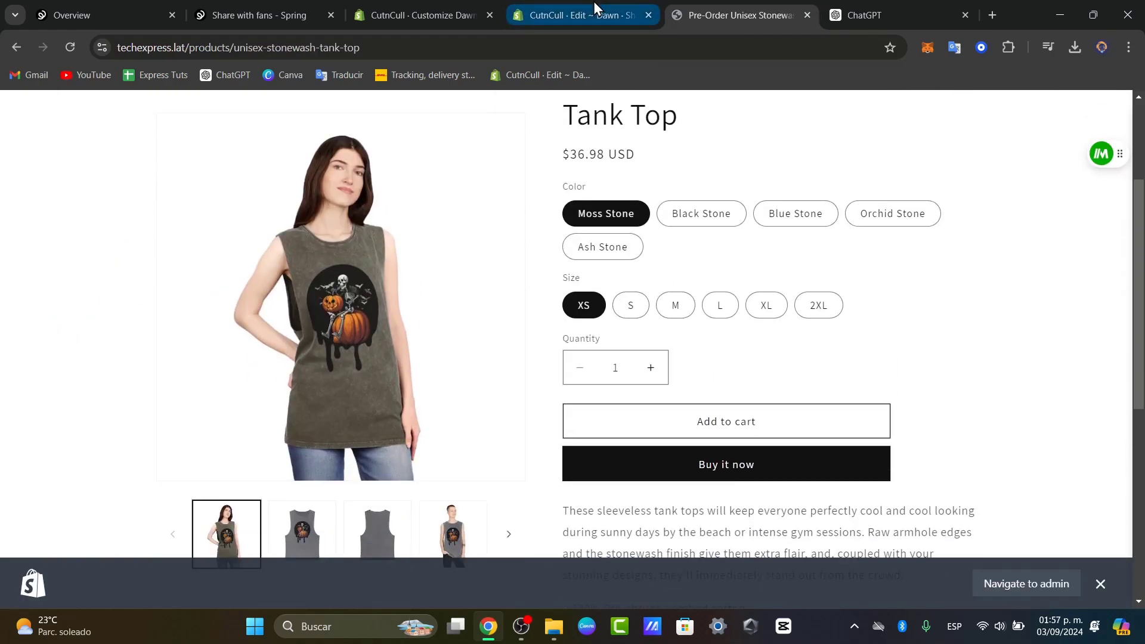
Save the image size rule in section-main-product.css and reload the live Tank Top page.
click(577, 14)
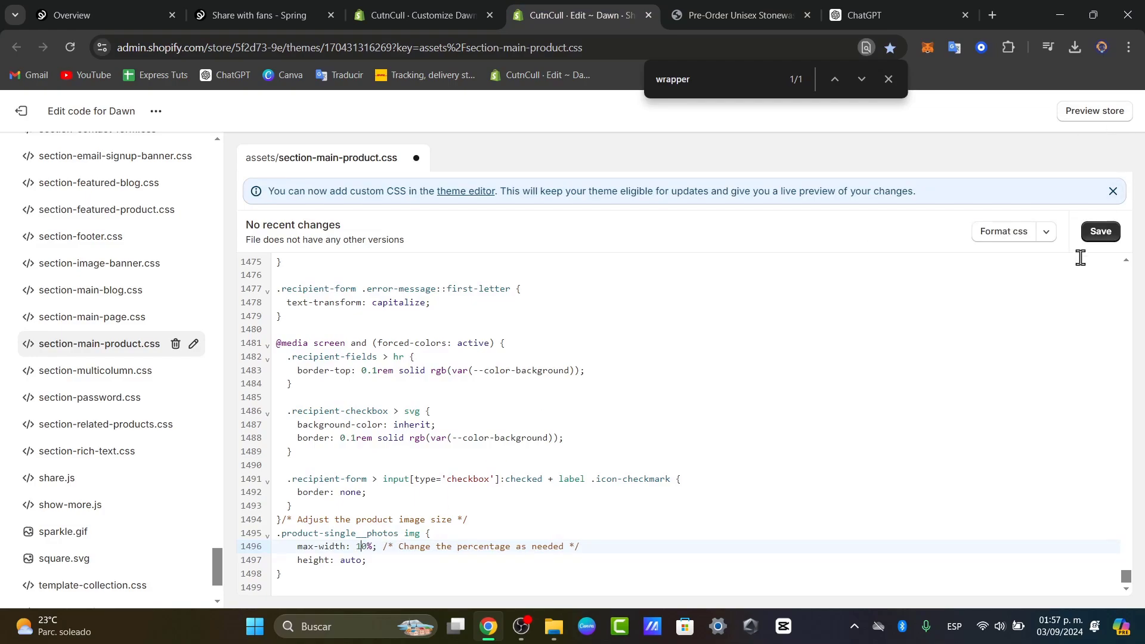
click(737, 15)
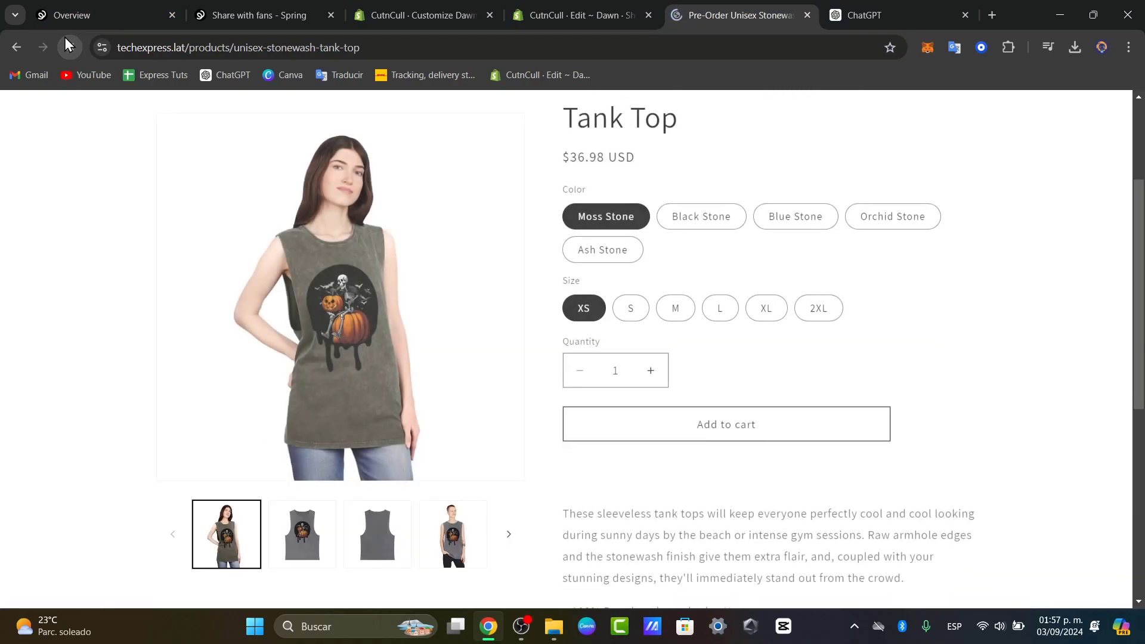
click(416, 14)
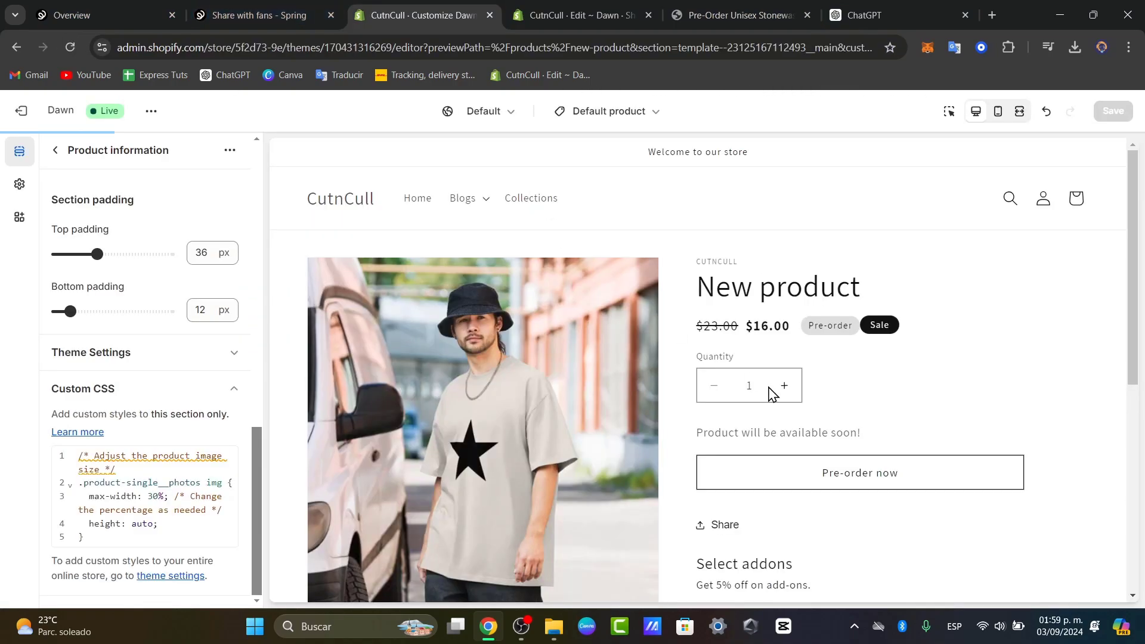
scroll(down, 3)
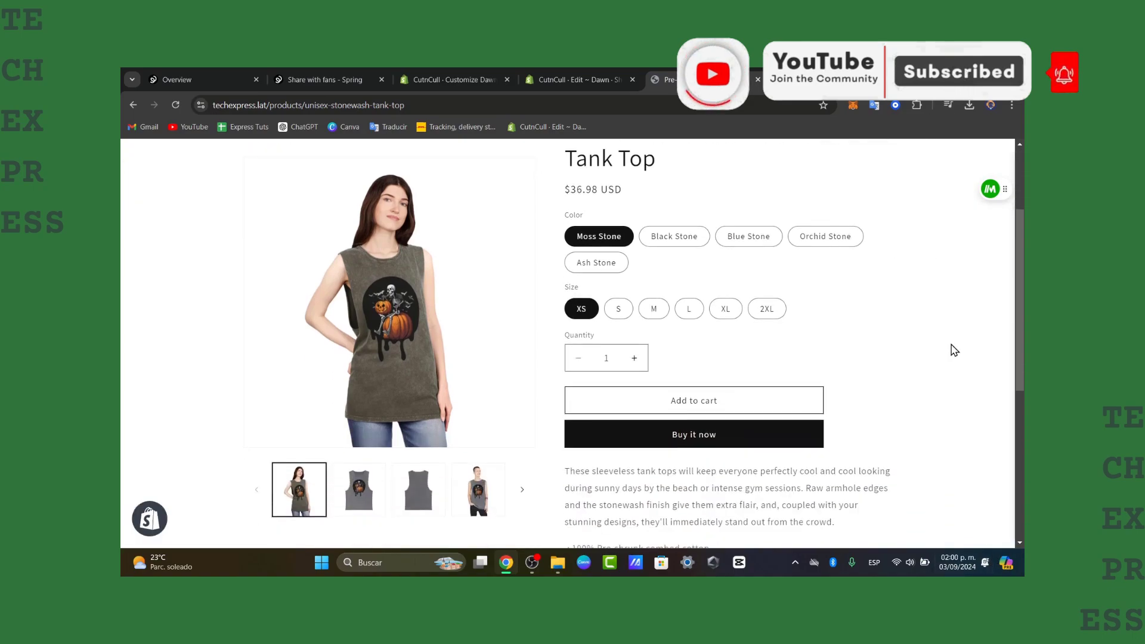
Choose the Orchid Stone colour variant on the live Tank Top page.
click(824, 236)
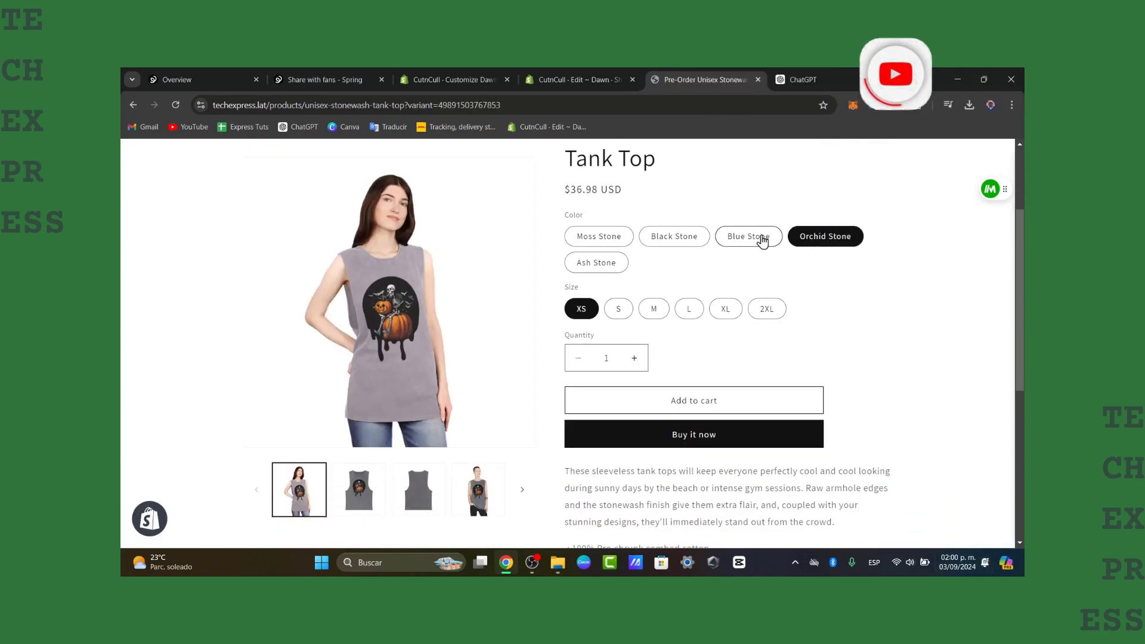